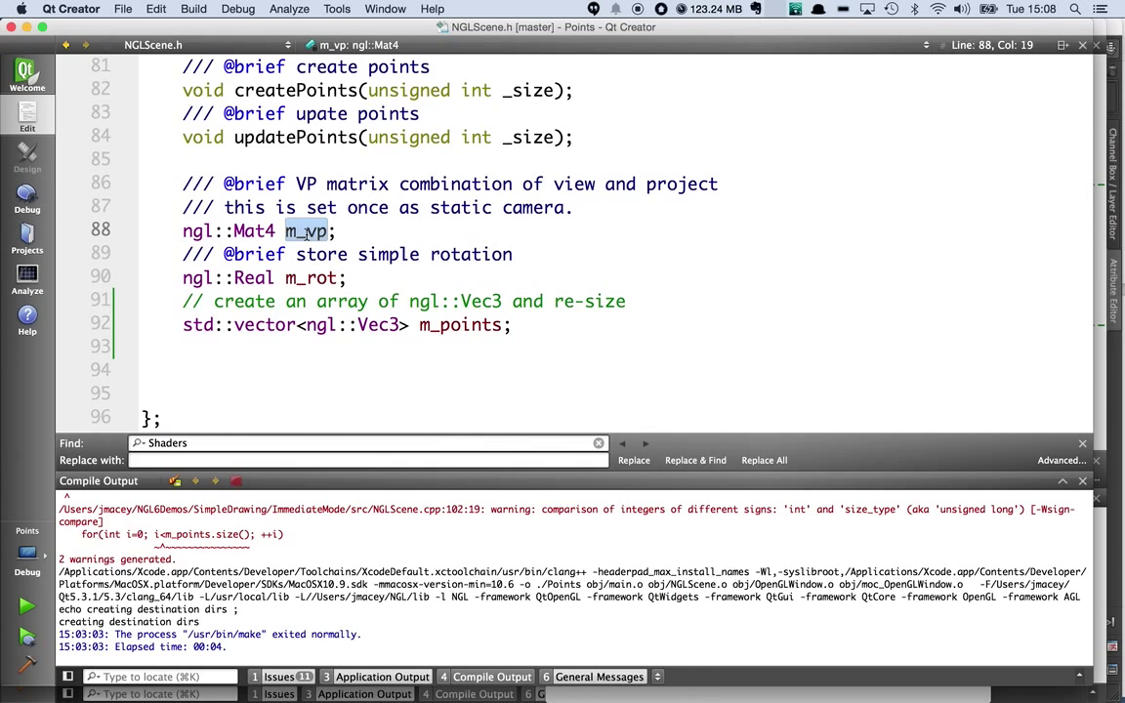
{"action": "mouse_move", "coordinate": [318, 180]}
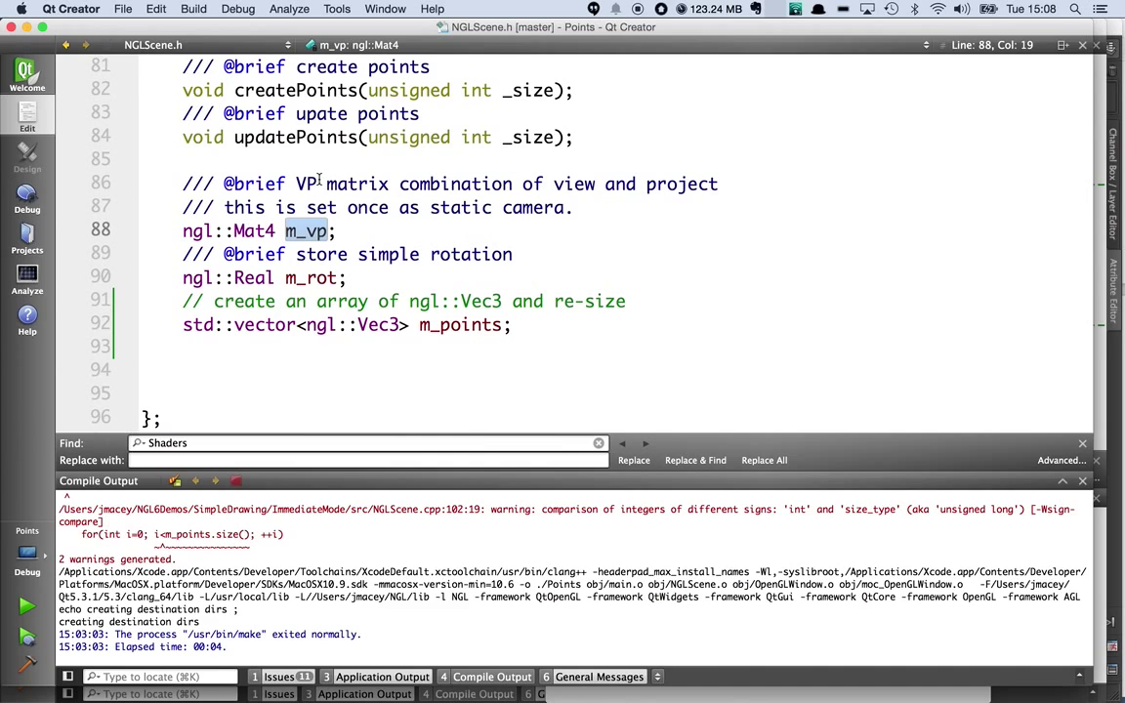
{"action": "mouse_move", "coordinate": [438, 277]}
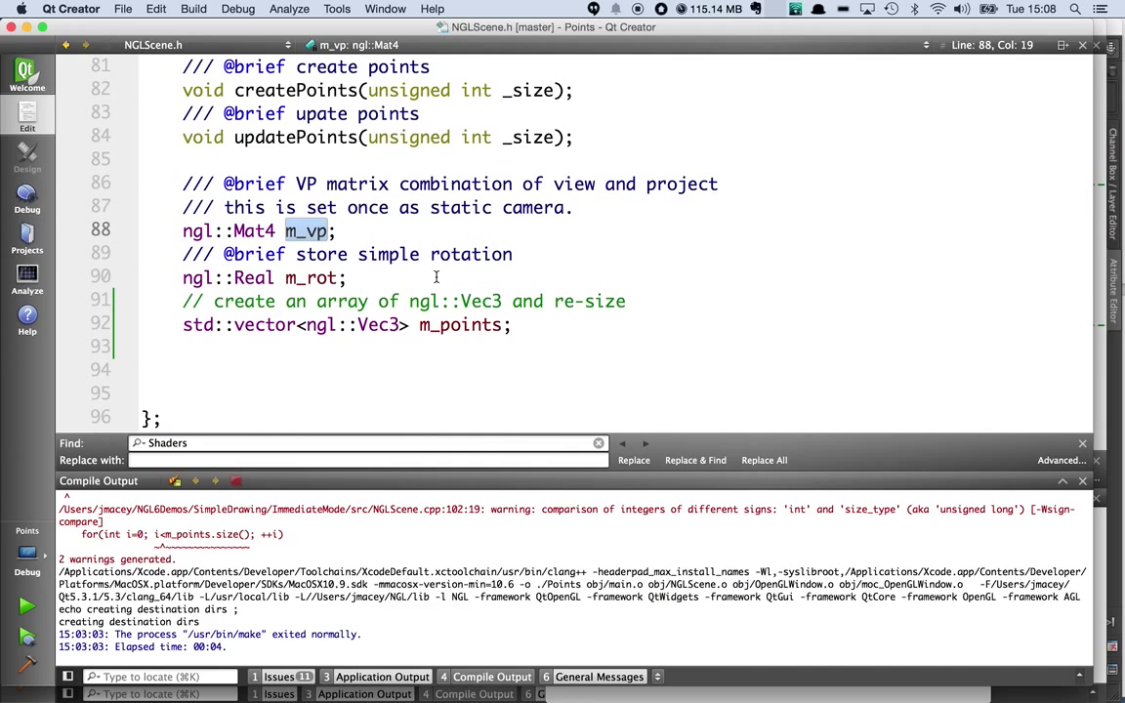
{"action": "mouse_move", "coordinate": [244, 317]}
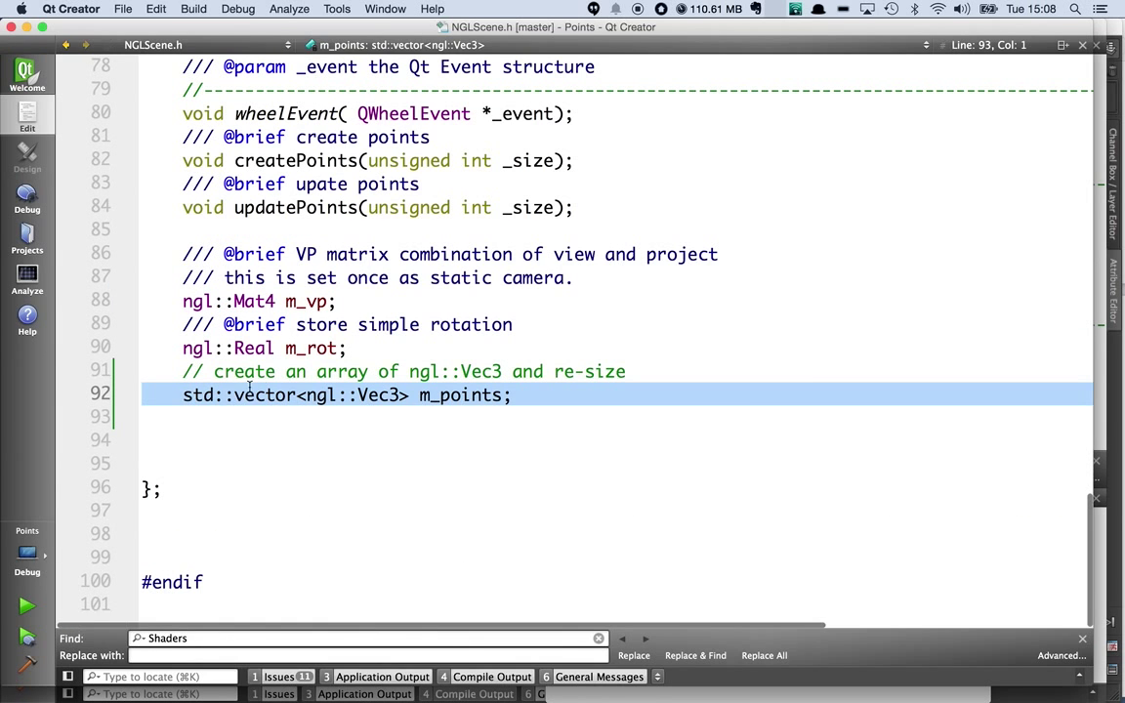
{"action": "double_click", "coordinate": [377, 395]}
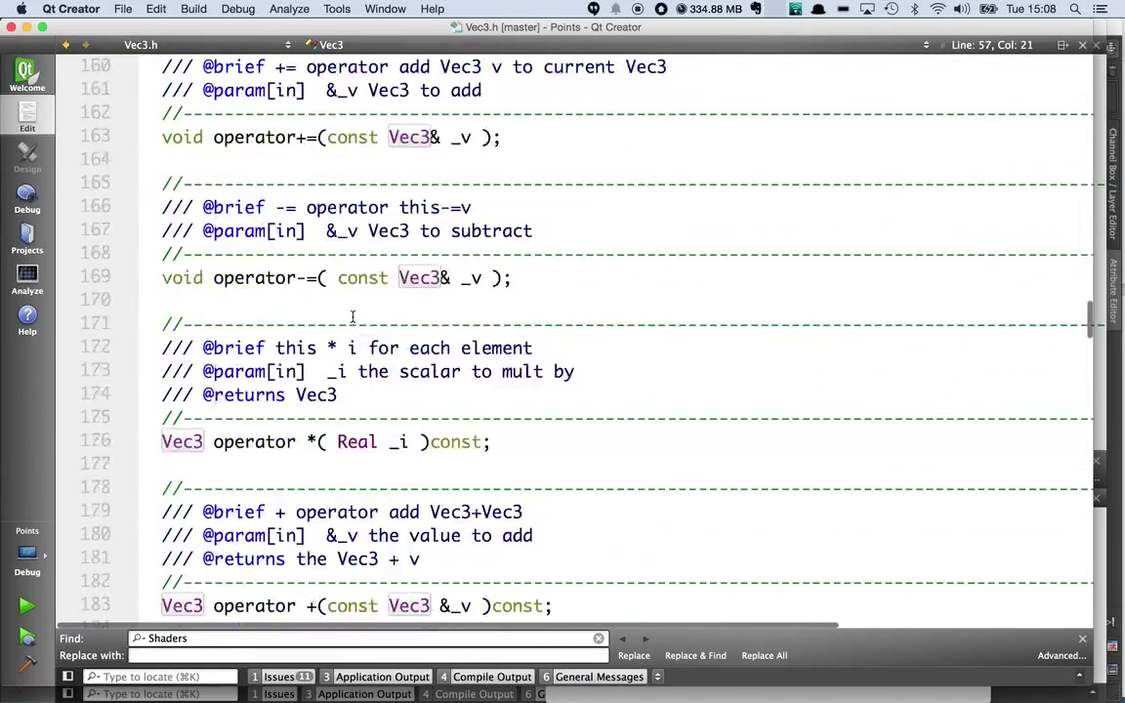
{"action": "scroll", "scroll_direction": "down", "scroll_amount": 3}
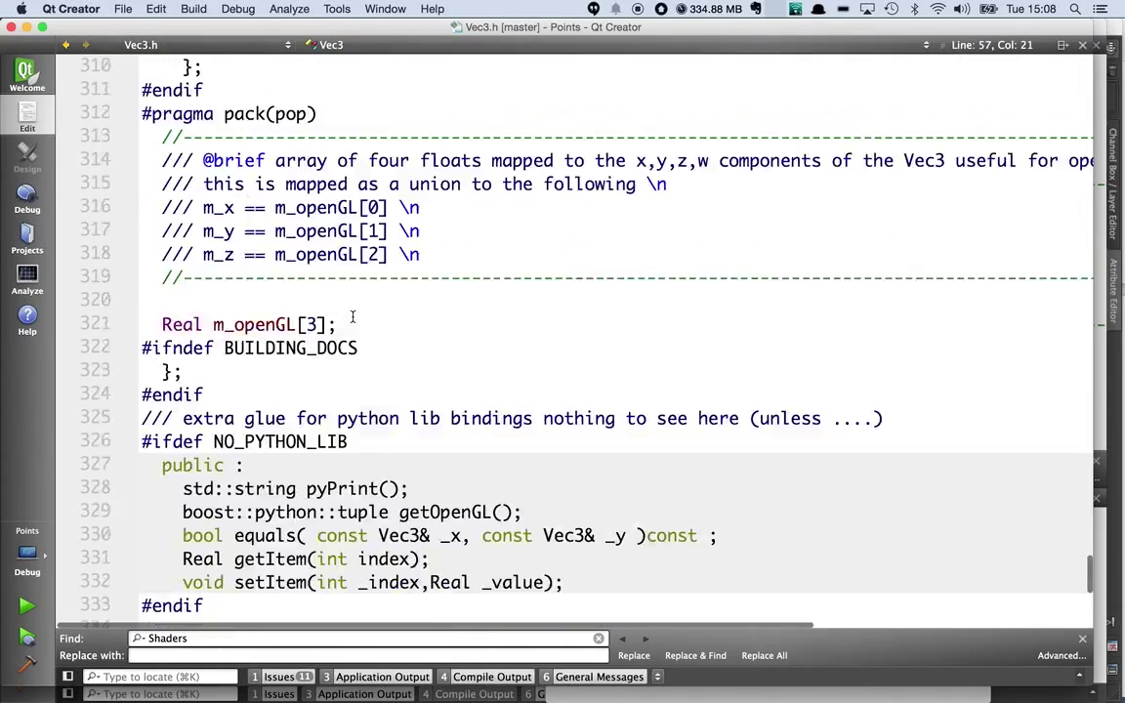
{"action": "scroll", "scroll_direction": "up", "scroll_amount": 3}
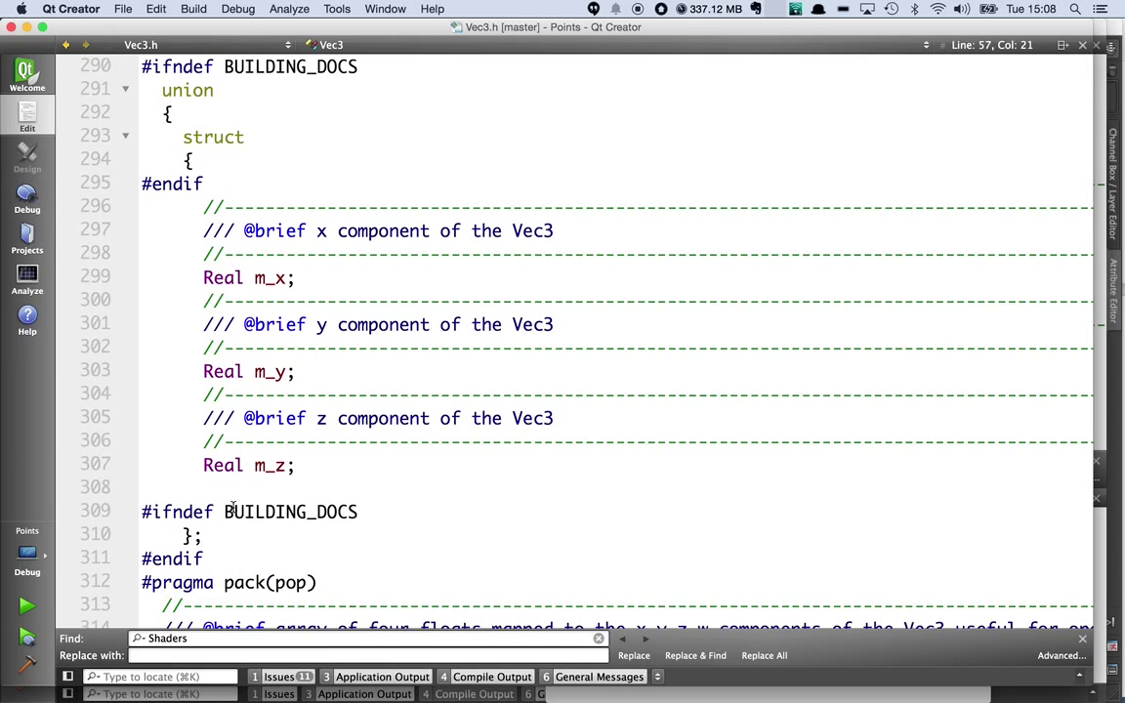
{"action": "scroll", "scroll_direction": "down", "scroll_amount": 3}
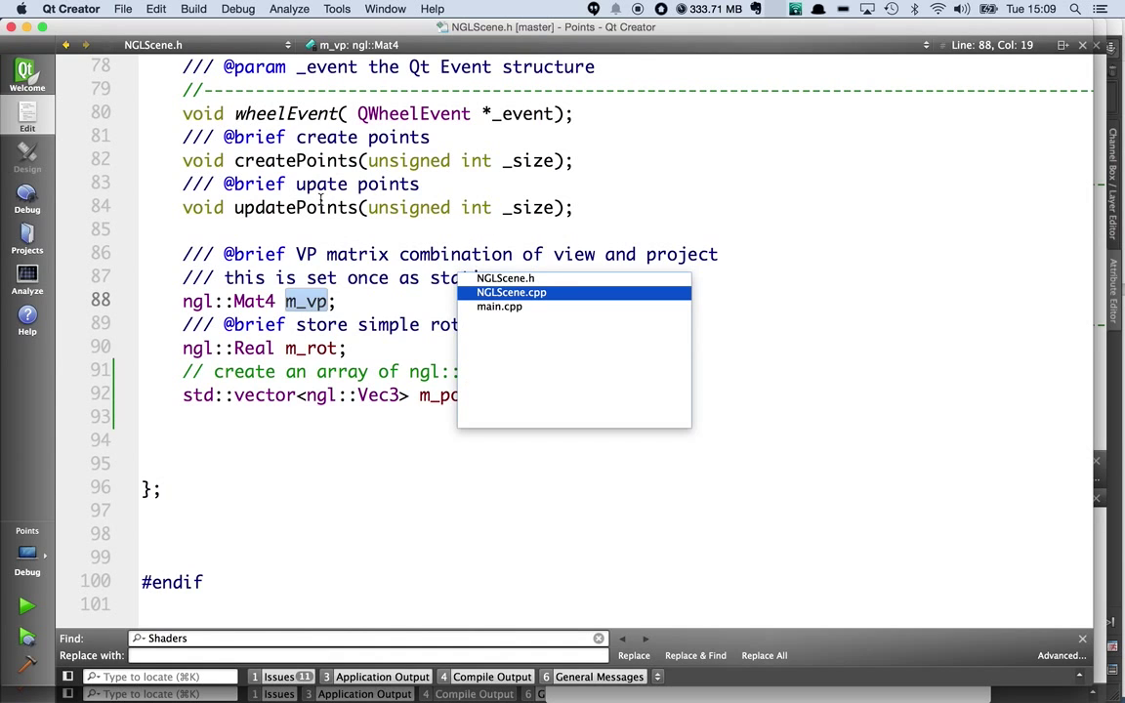
Switch to NGLScene.cpp and scroll down to the initialize() function.
{"action": "left_click", "coordinate": [512, 293]}
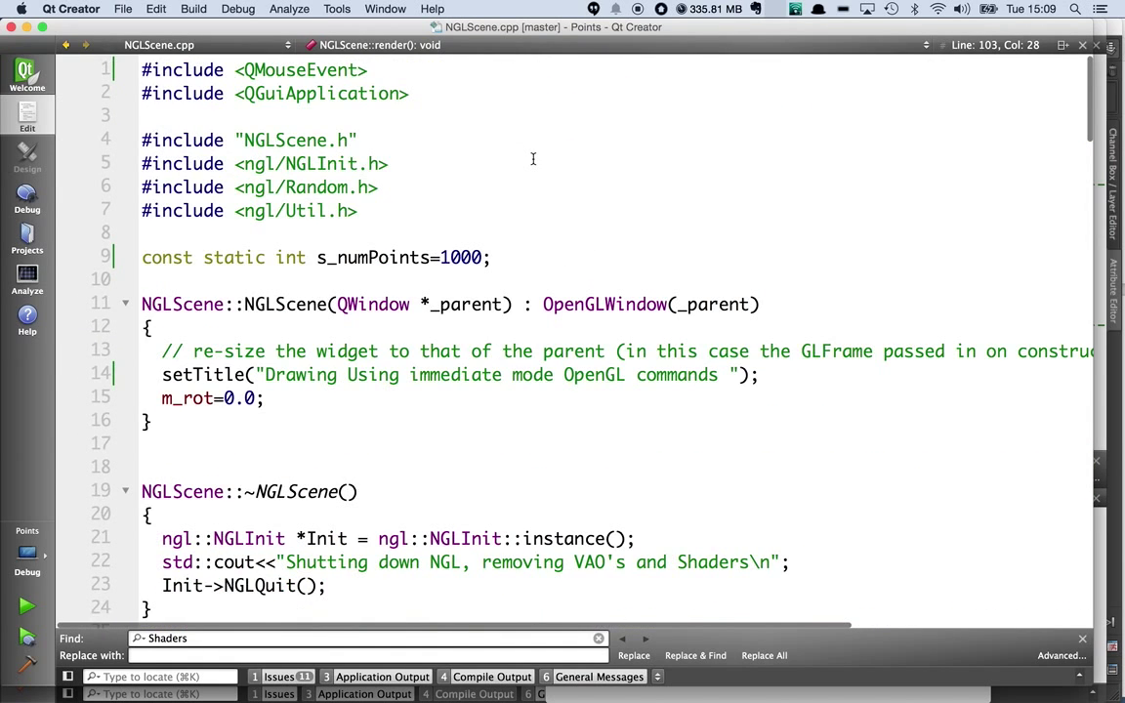
{"action": "scroll", "scroll_direction": "down", "scroll_amount": 3}
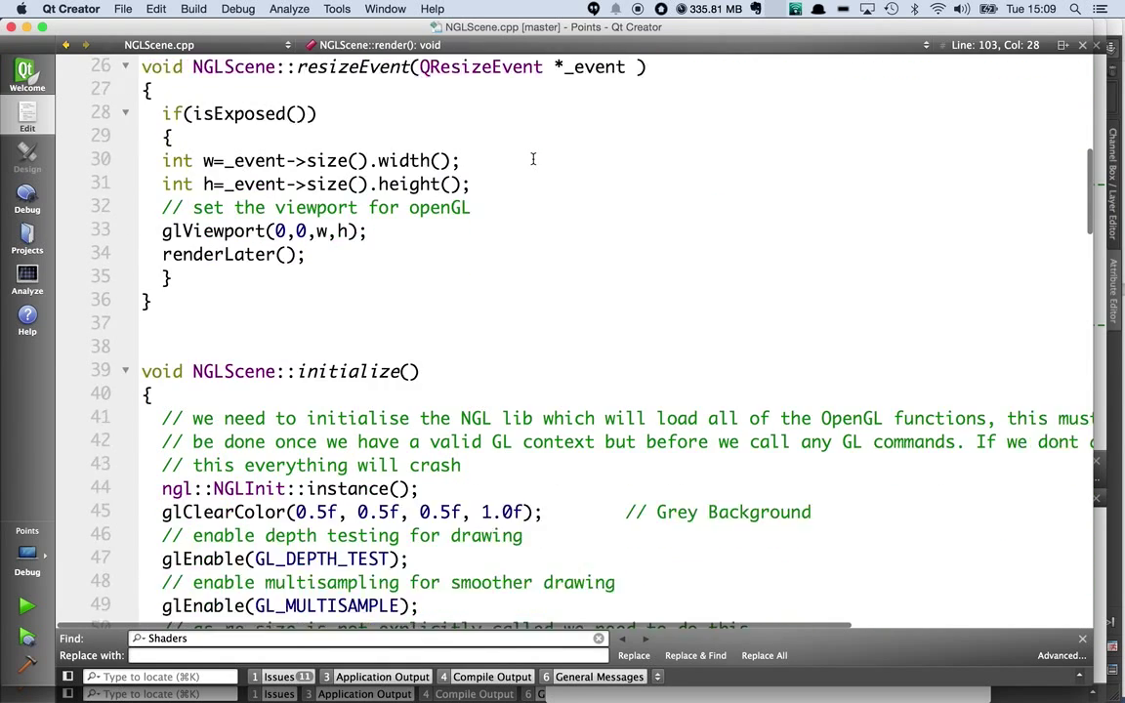
{"action": "scroll", "scroll_direction": "down", "scroll_amount": 3}
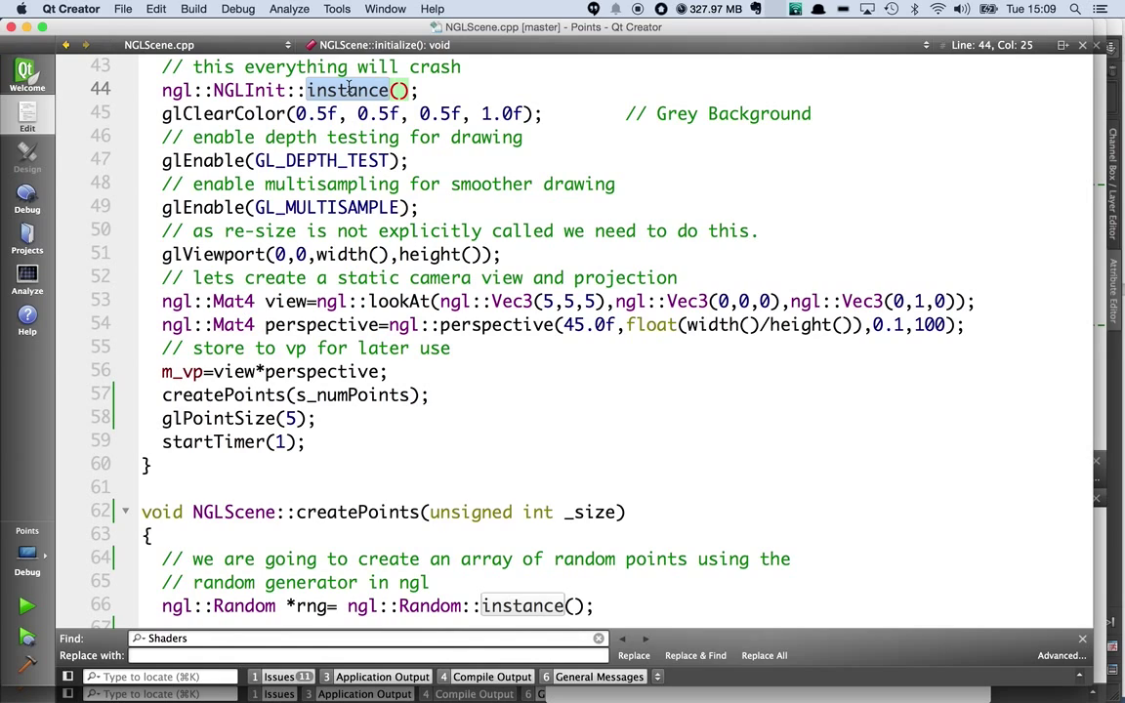
{"action": "mouse_move", "coordinate": [138, 147]}
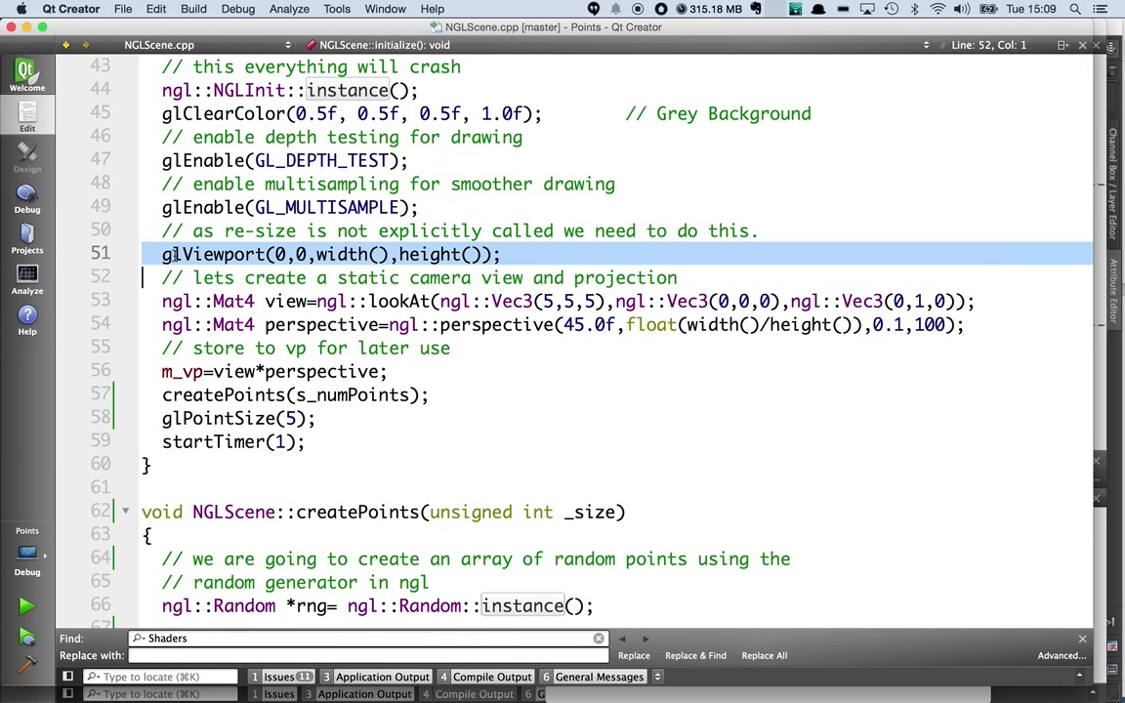
{"action": "scroll", "scroll_direction": "down", "scroll_amount": 3}
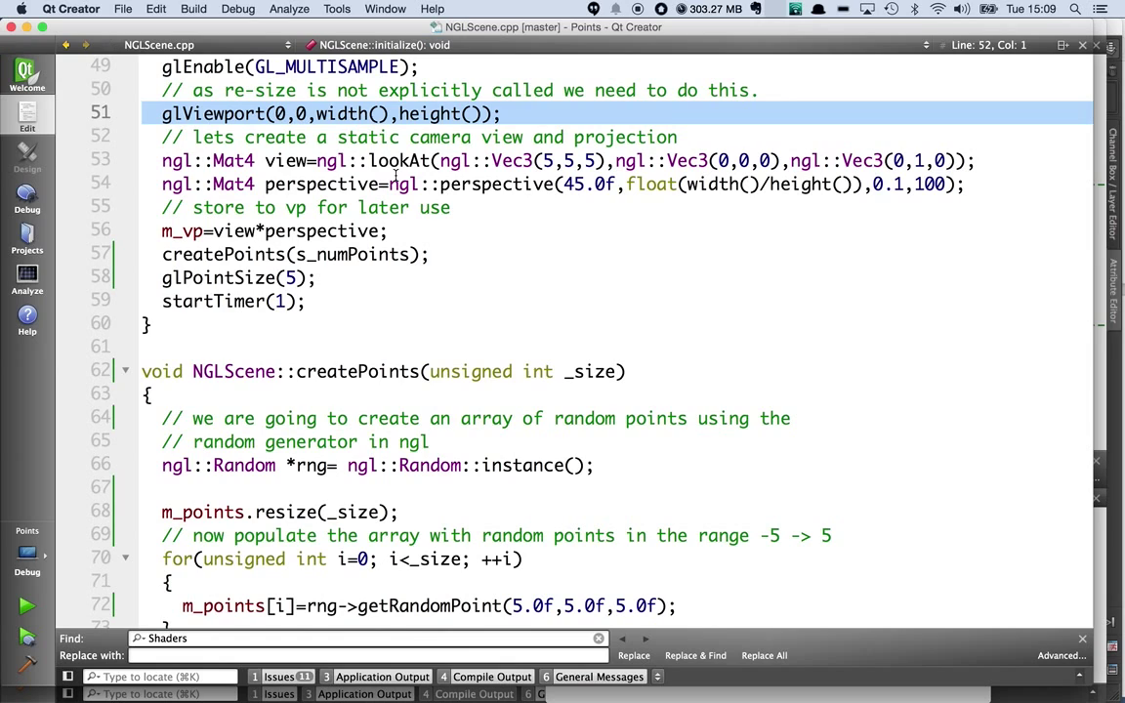
Highlight the lookAt camera and its up vector, the perspective projection, and m_vp.
{"action": "left_click", "coordinate": [396, 160]}
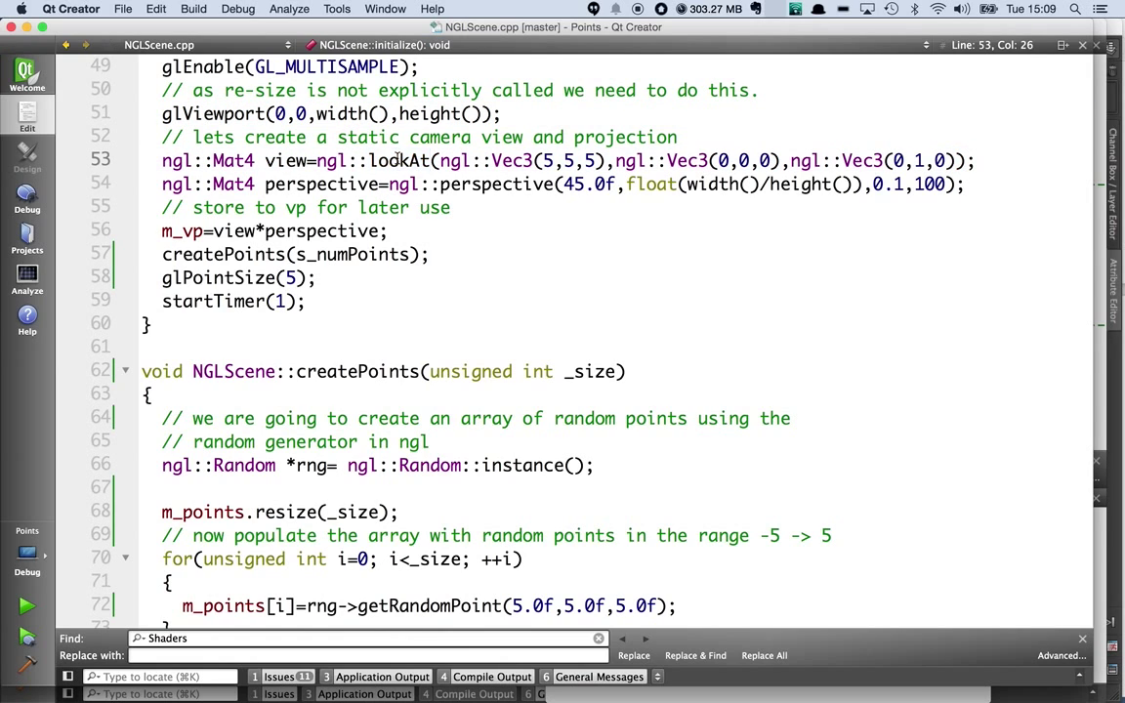
{"action": "double_click", "coordinate": [399, 160]}
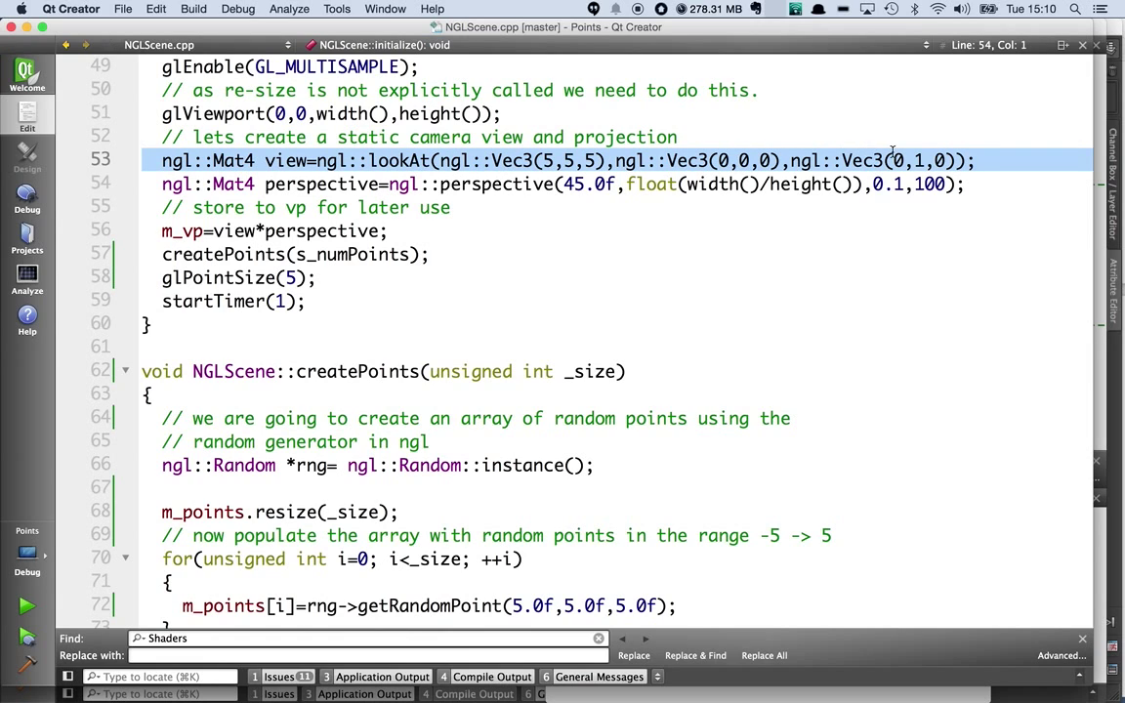
{"action": "left_click", "coordinate": [908, 161]}
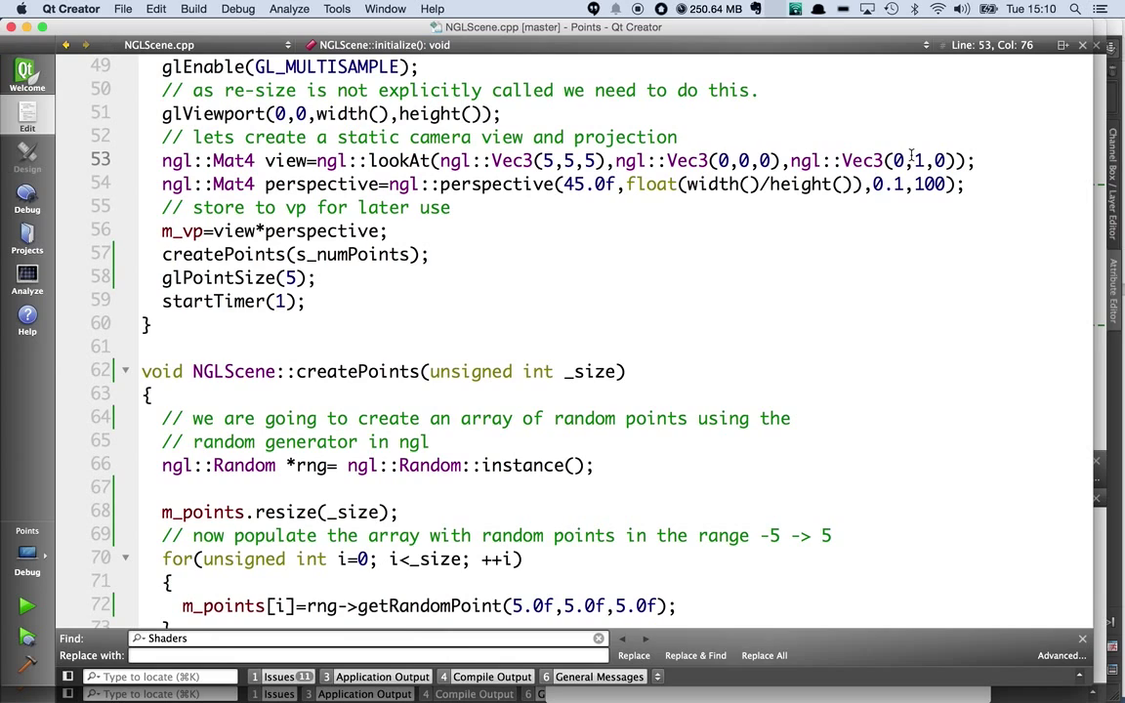
{"action": "left_click", "coordinate": [300, 183]}
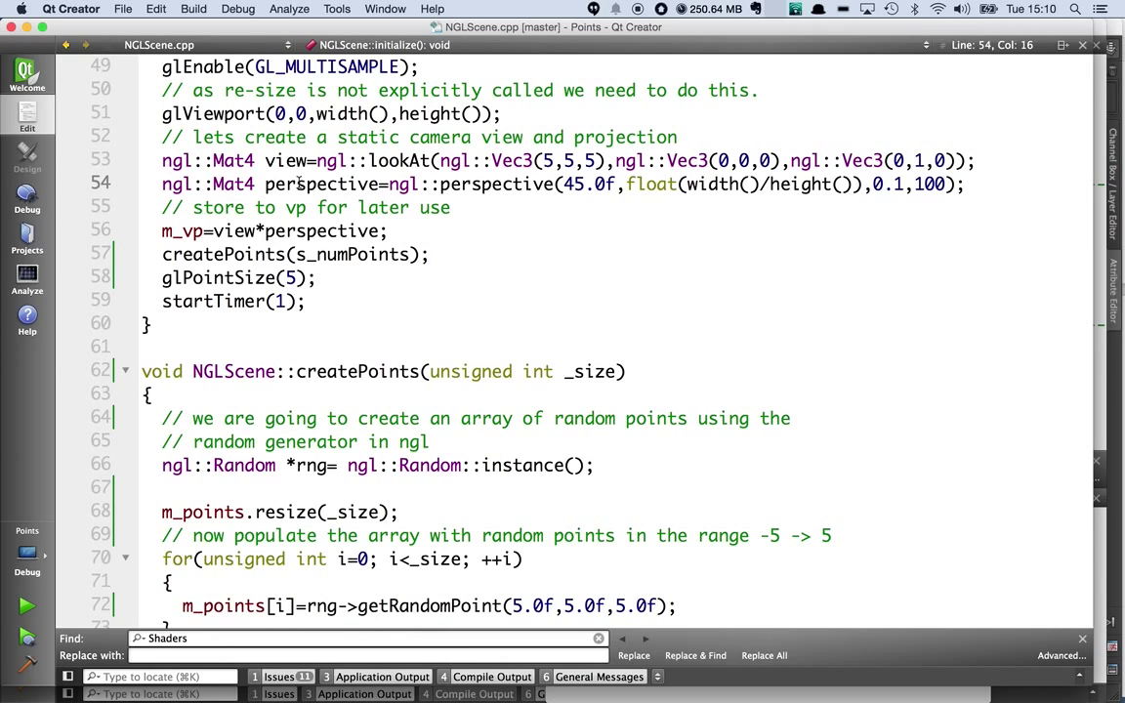
{"action": "double_click", "coordinate": [322, 184]}
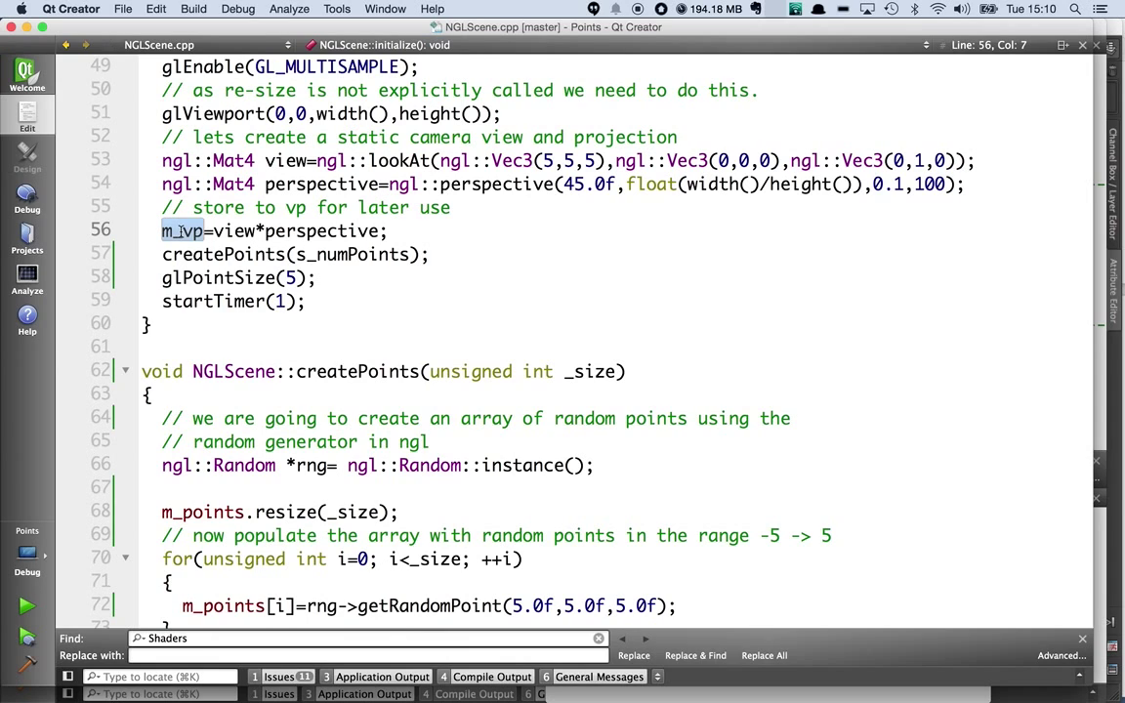
{"action": "double_click", "coordinate": [233, 231]}
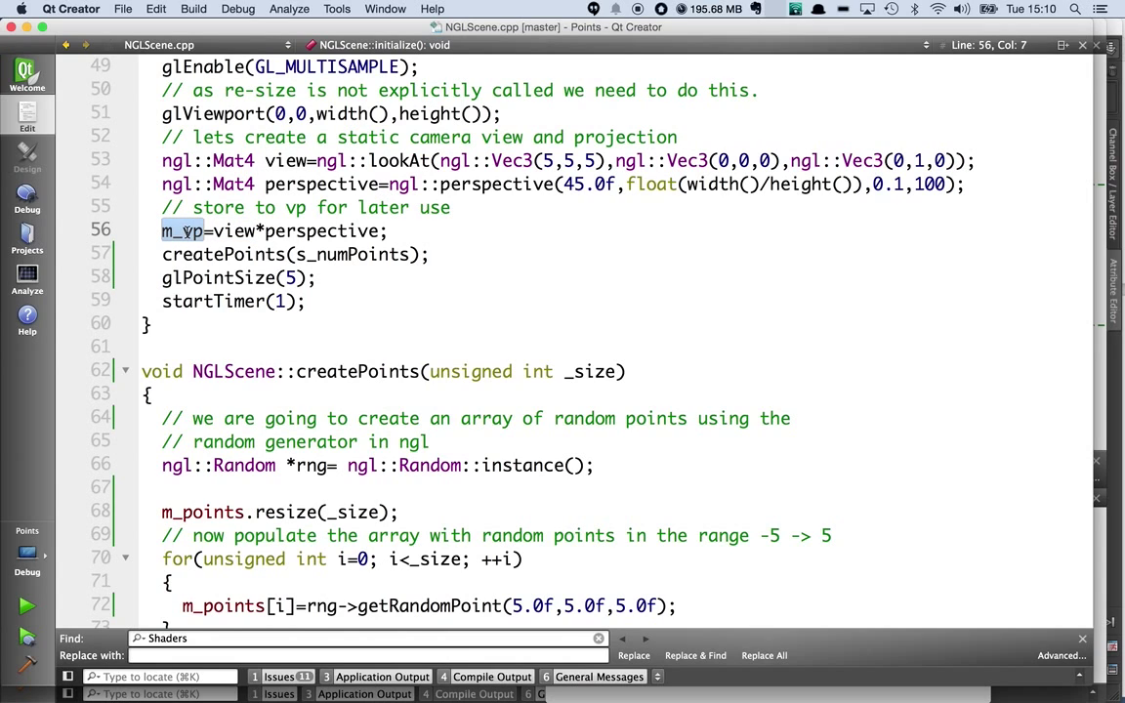
{"action": "double_click", "coordinate": [223, 254]}
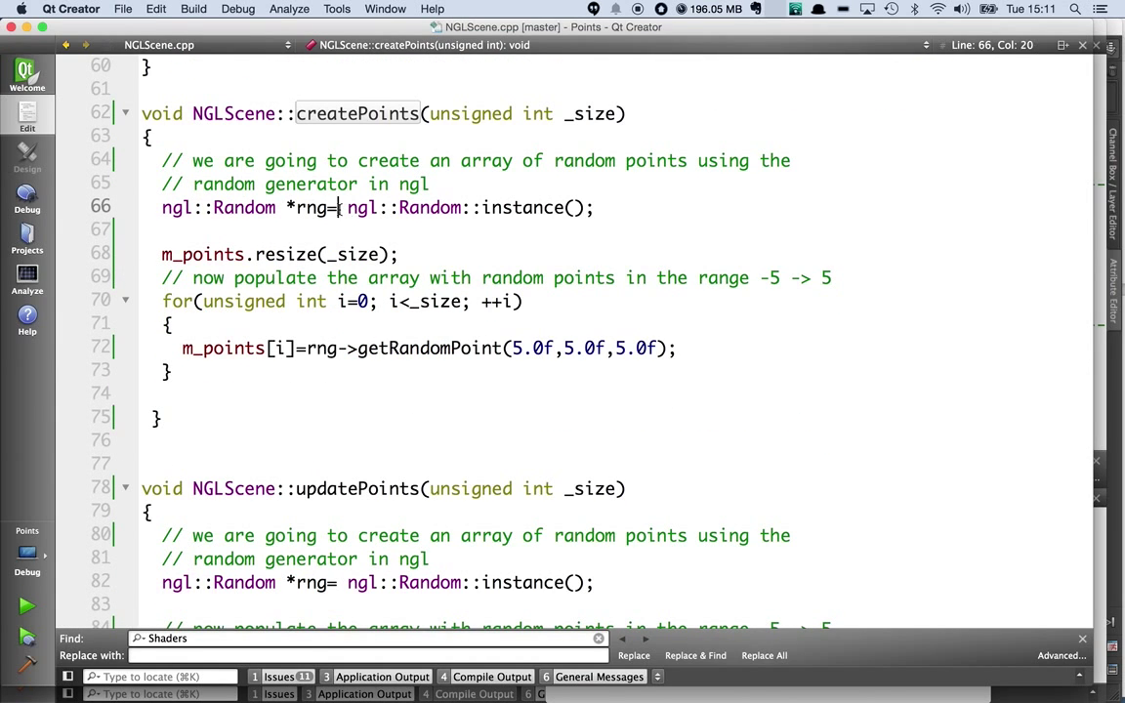
{"action": "double_click", "coordinate": [523, 207]}
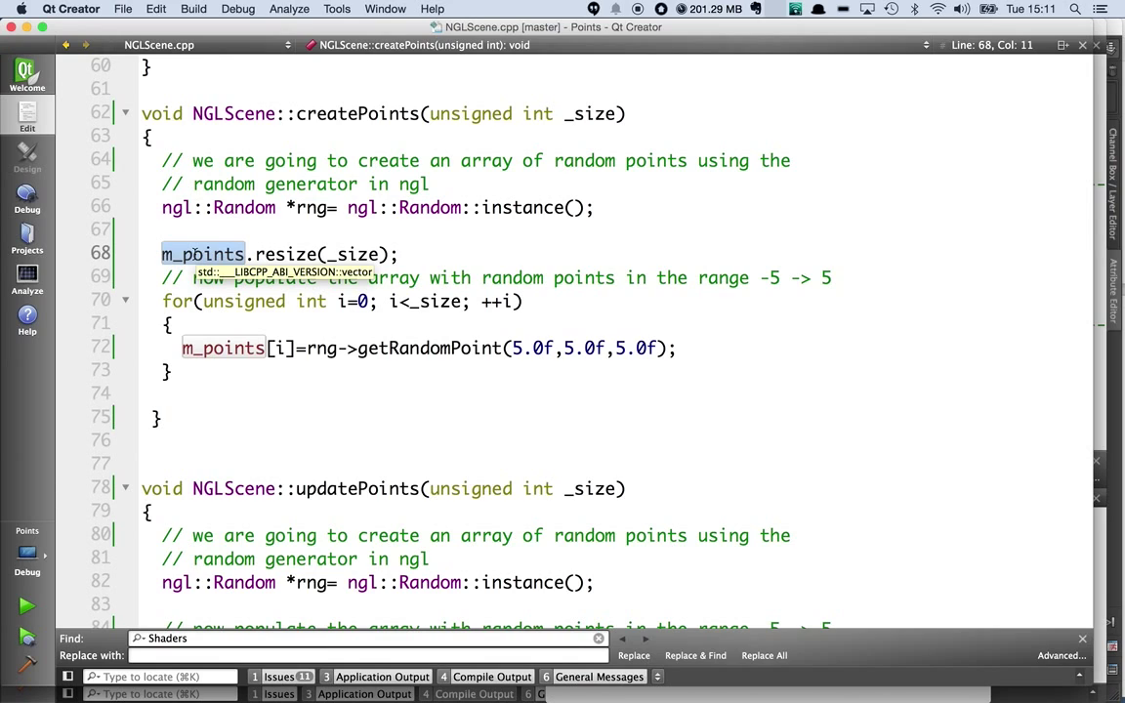
{"action": "mouse_move", "coordinate": [313, 317]}
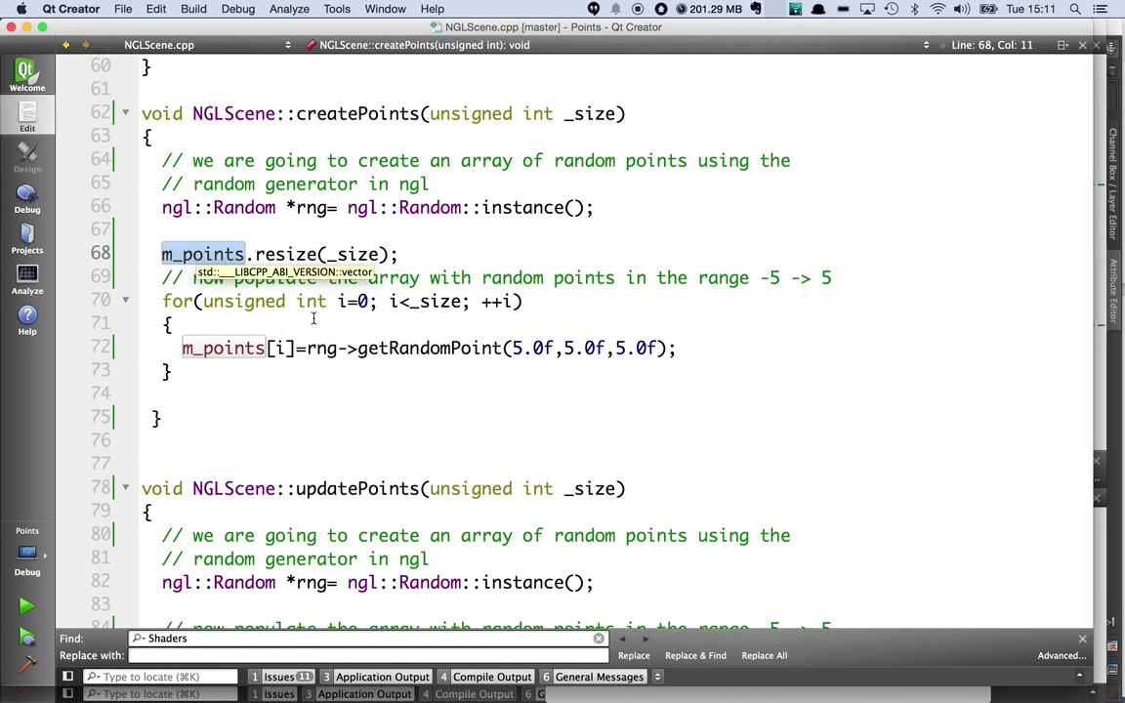
{"action": "double_click", "coordinate": [428, 348]}
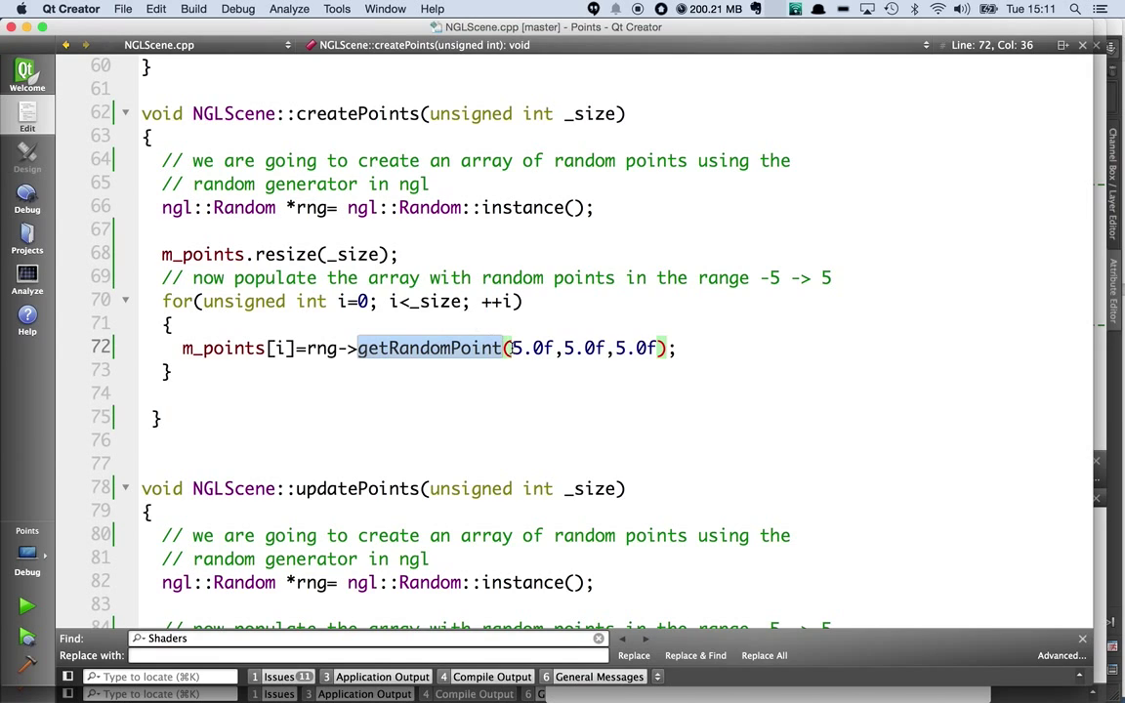
{"action": "left_click", "coordinate": [661, 348]}
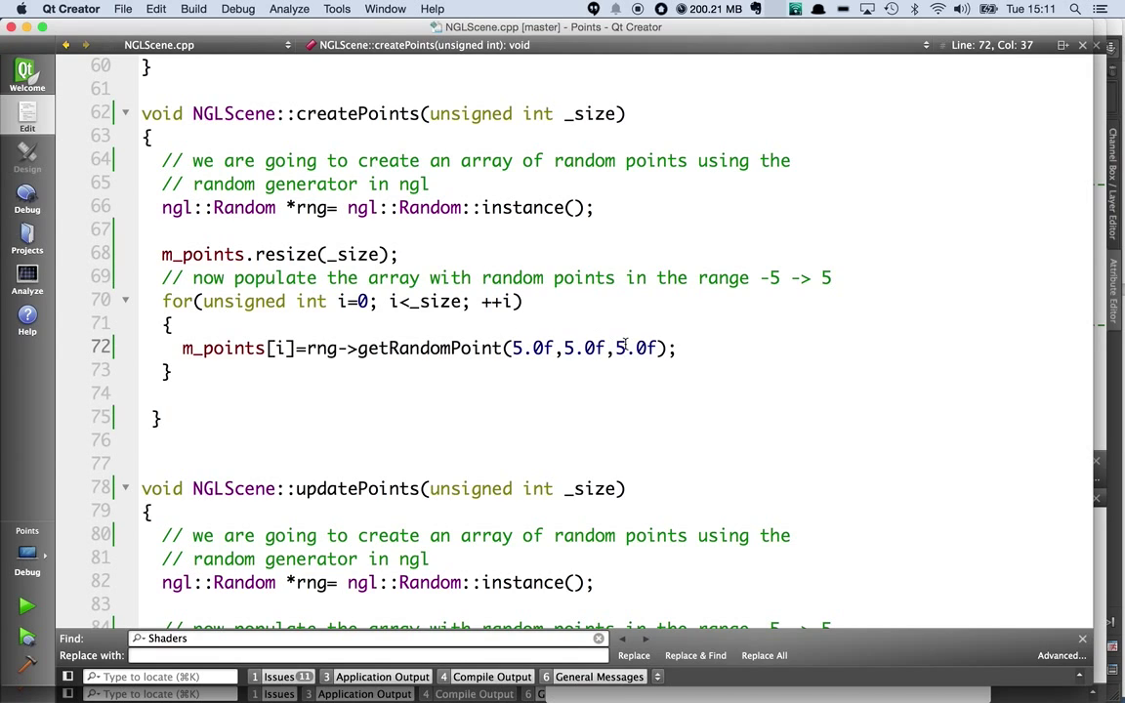
{"action": "mouse_move", "coordinate": [636, 366]}
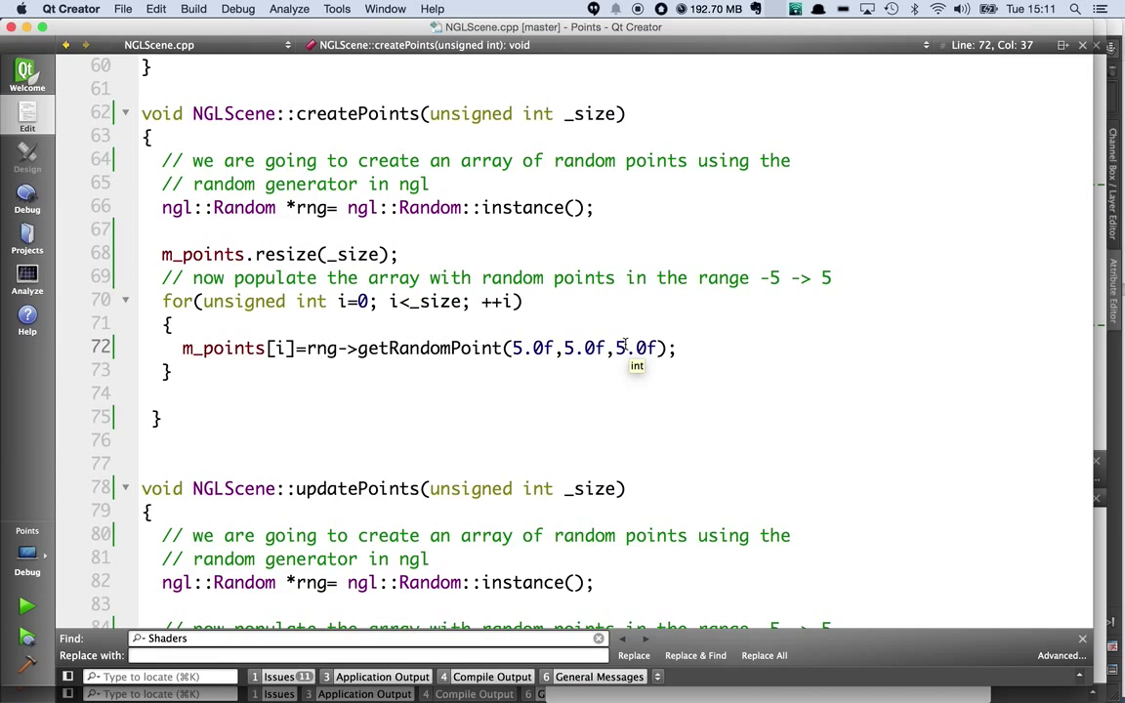
{"action": "scroll", "scroll_direction": "down", "scroll_amount": 3}
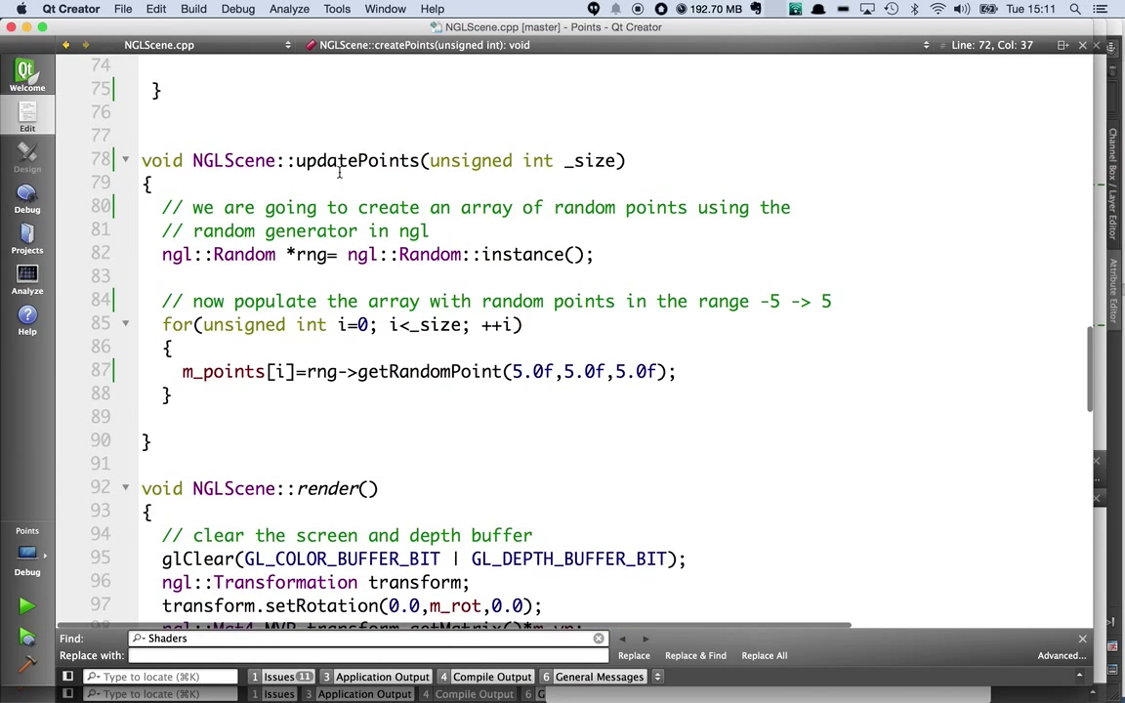
{"action": "double_click", "coordinate": [356, 161]}
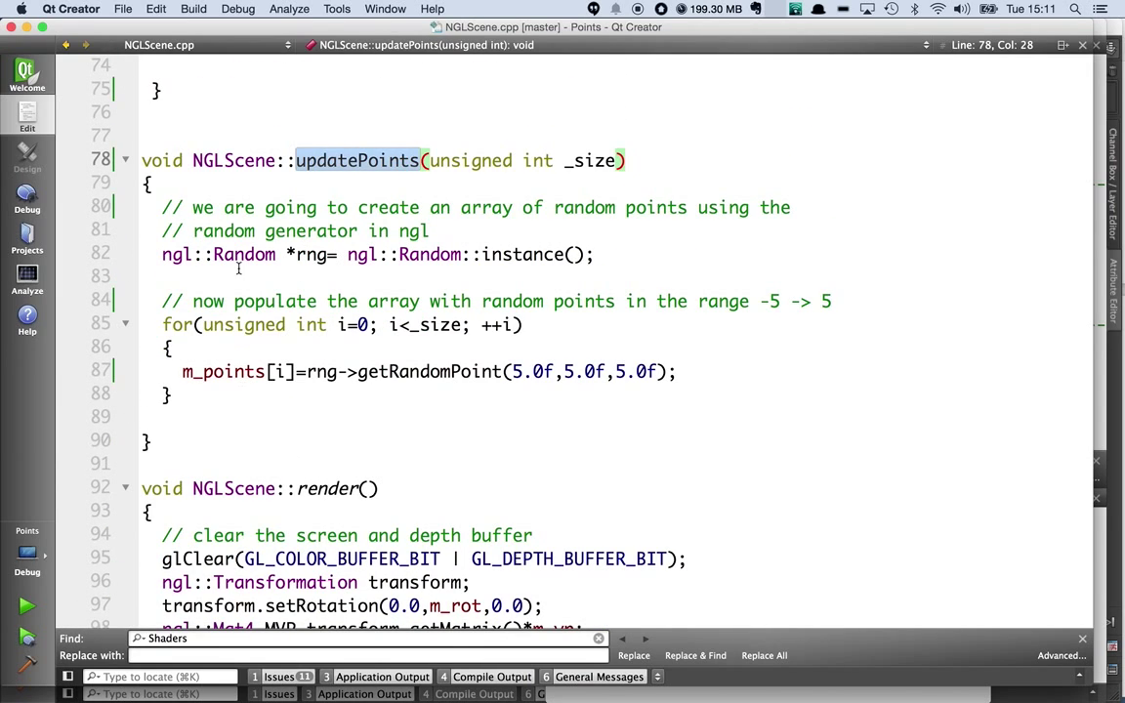
{"action": "left_click", "coordinate": [410, 371]}
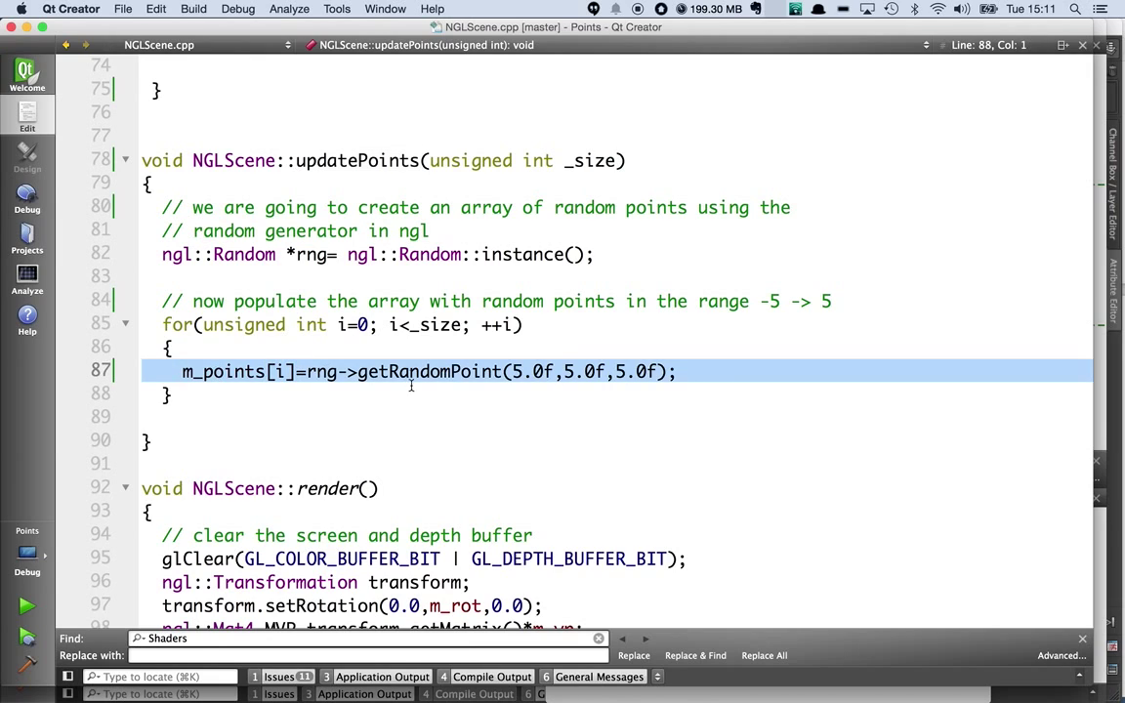
{"action": "double_click", "coordinate": [428, 371]}
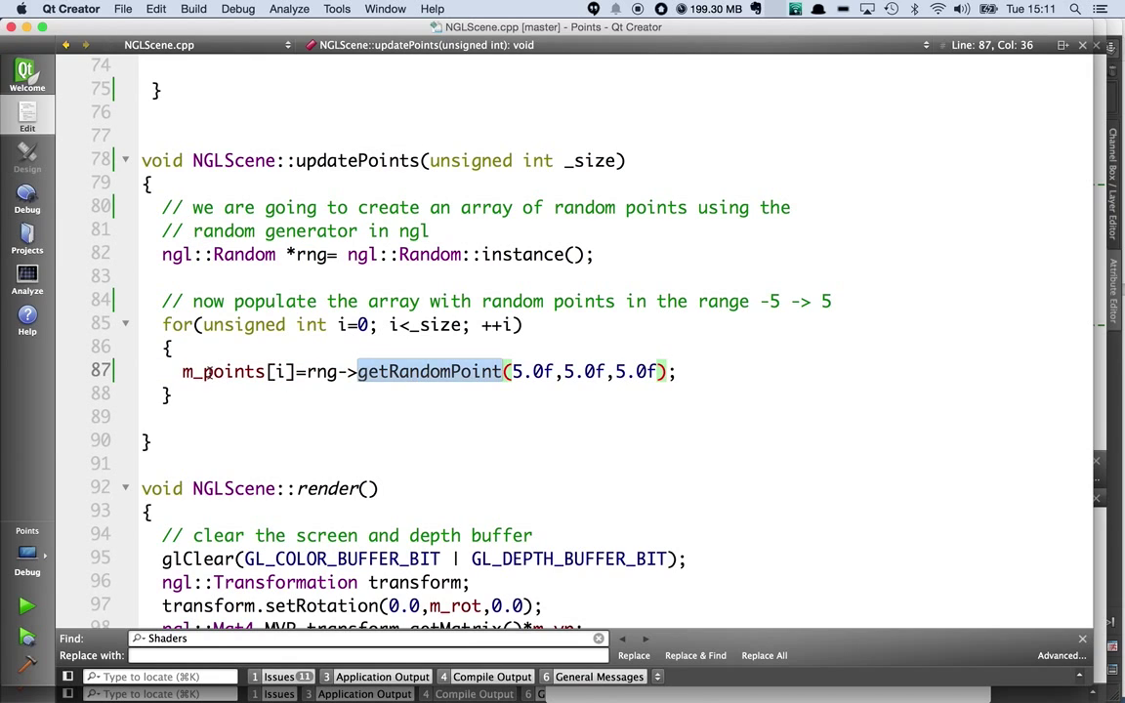
{"action": "double_click", "coordinate": [225, 371]}
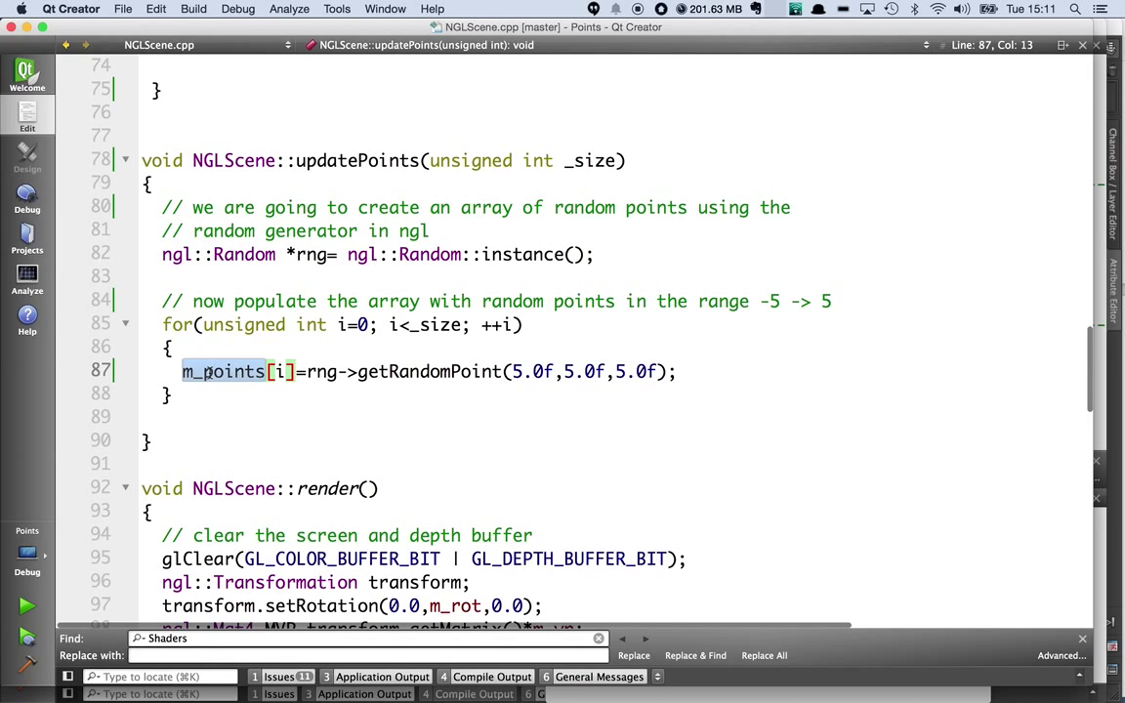
{"action": "scroll", "scroll_direction": "down", "scroll_amount": 3}
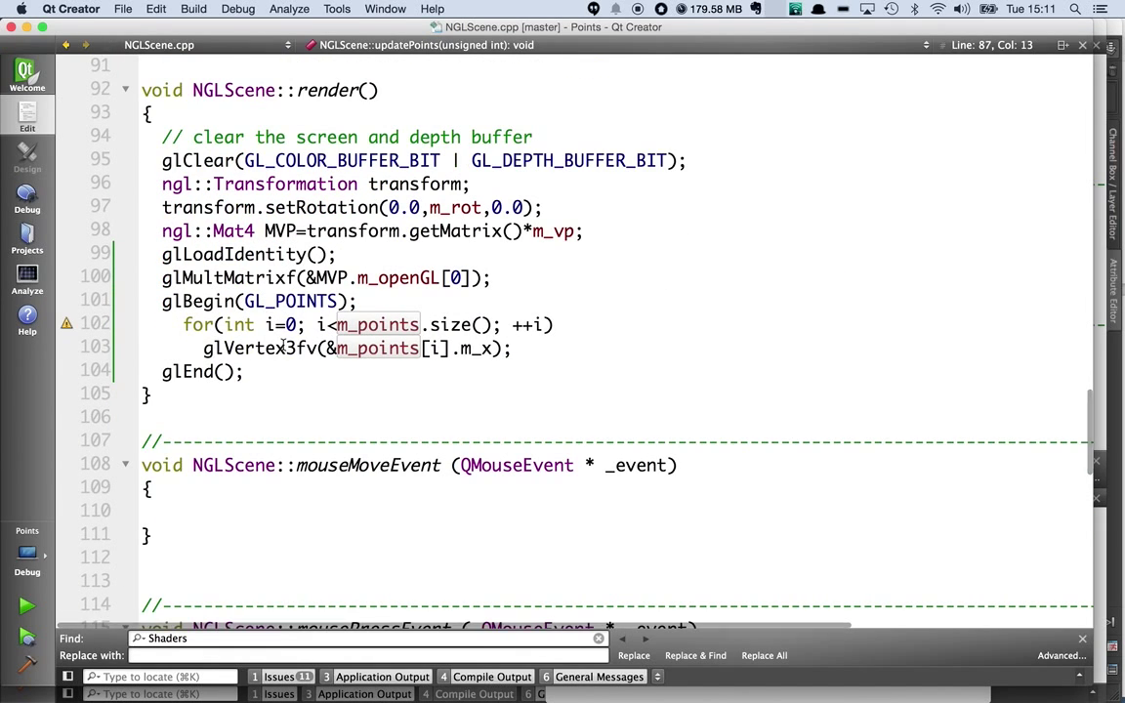
Make the for-loop counter 'unsigned int i=0', then highlight setRotation and m_rot.
{"action": "type", "text": "unsigned"}
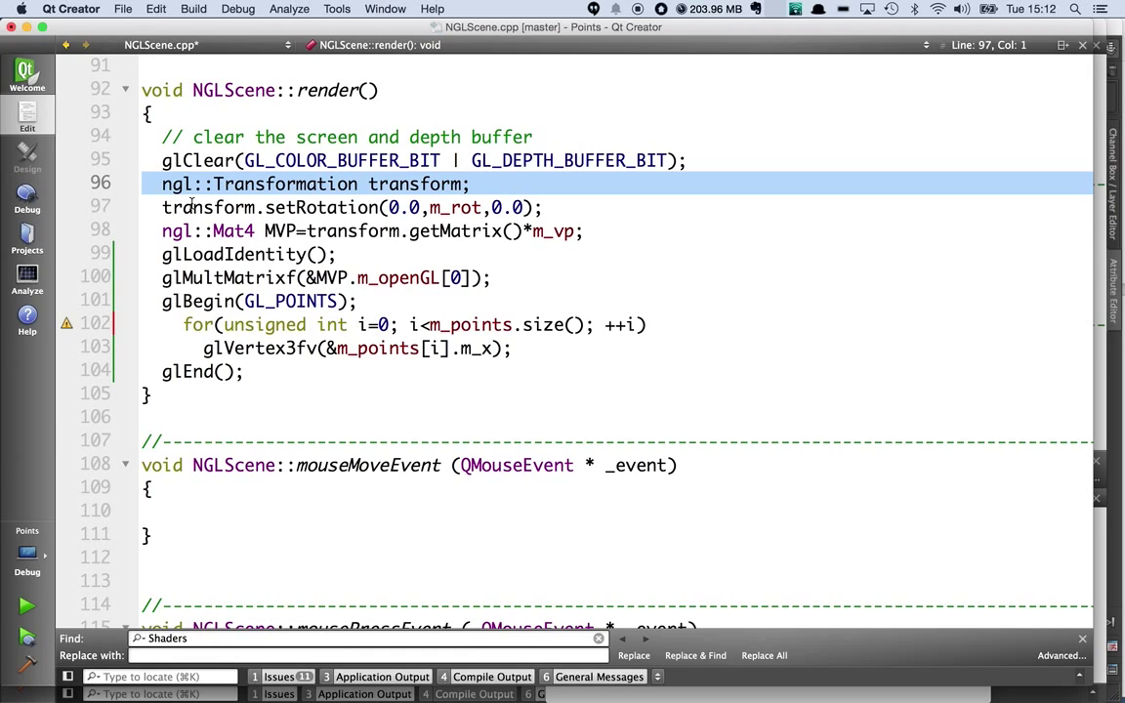
{"action": "mouse_move", "coordinate": [220, 232]}
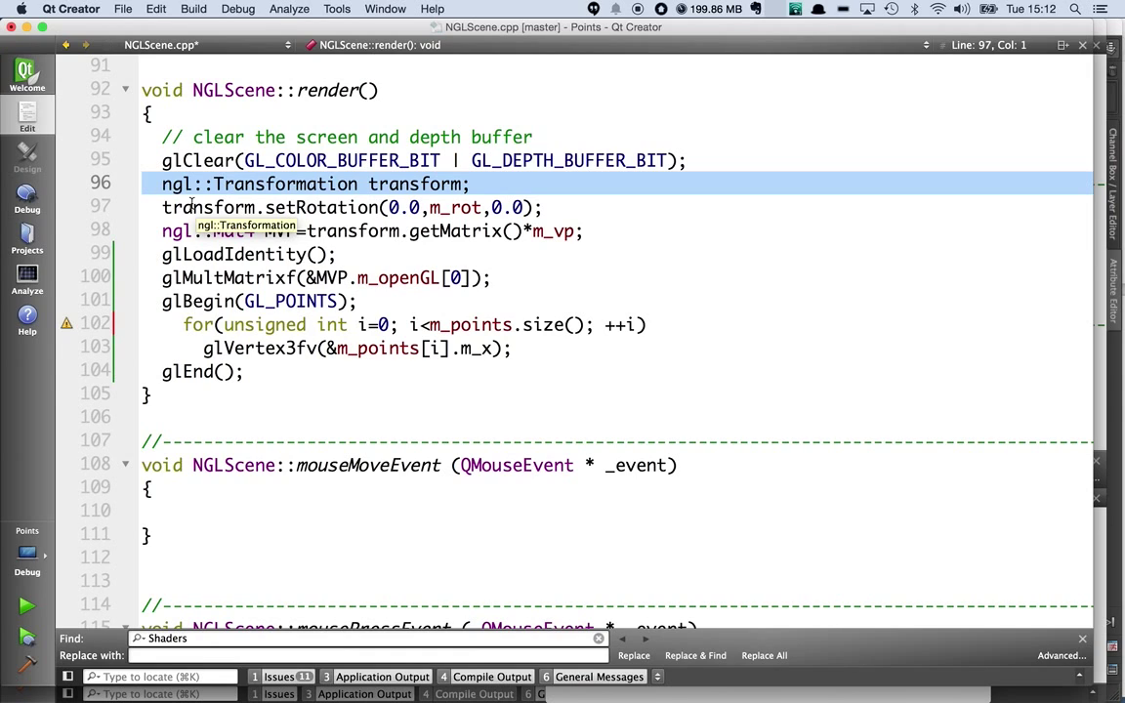
{"action": "mouse_move", "coordinate": [326, 200]}
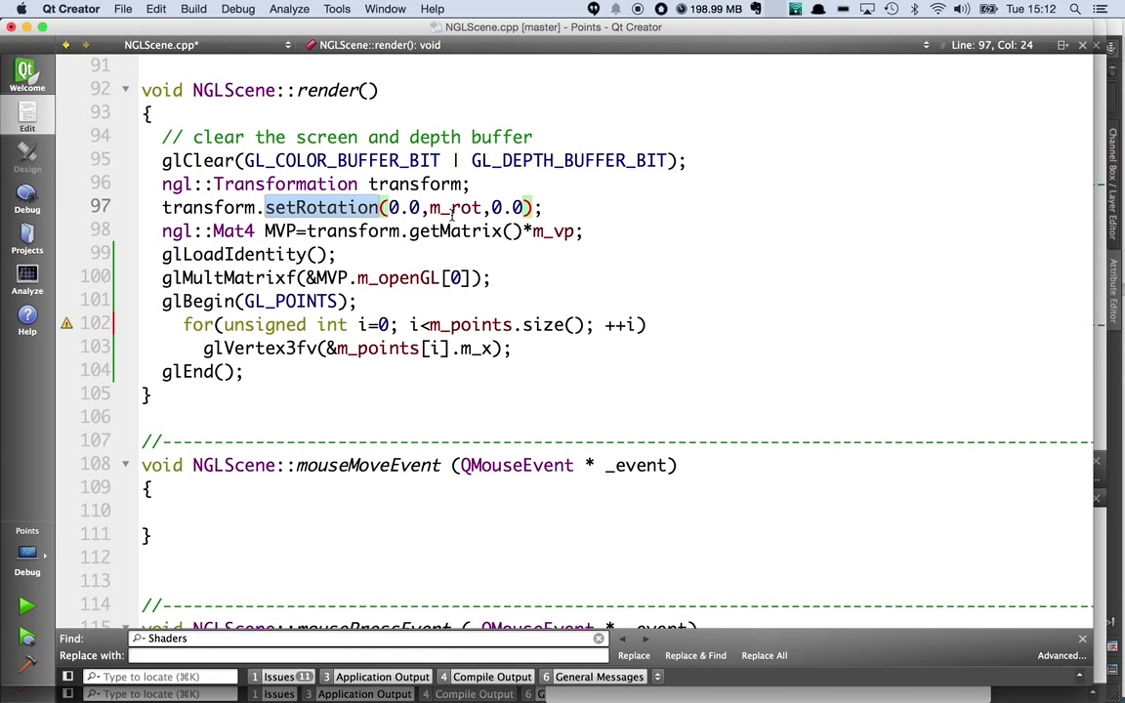
{"action": "double_click", "coordinate": [454, 207]}
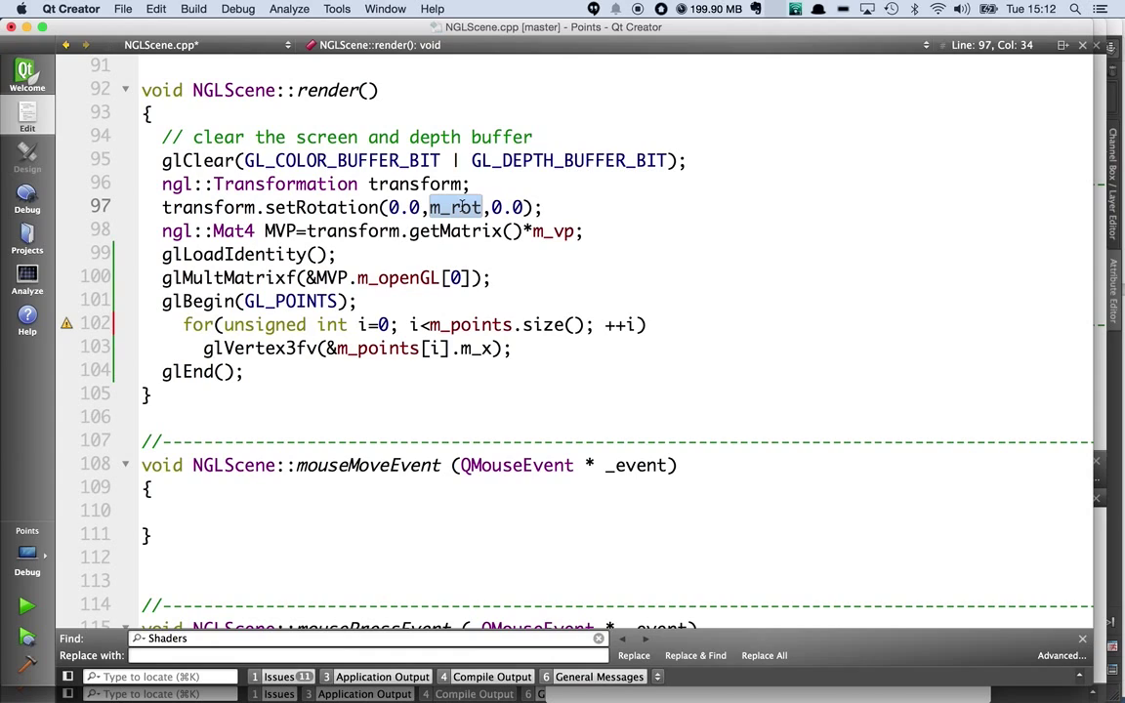
{"action": "double_click", "coordinate": [280, 231]}
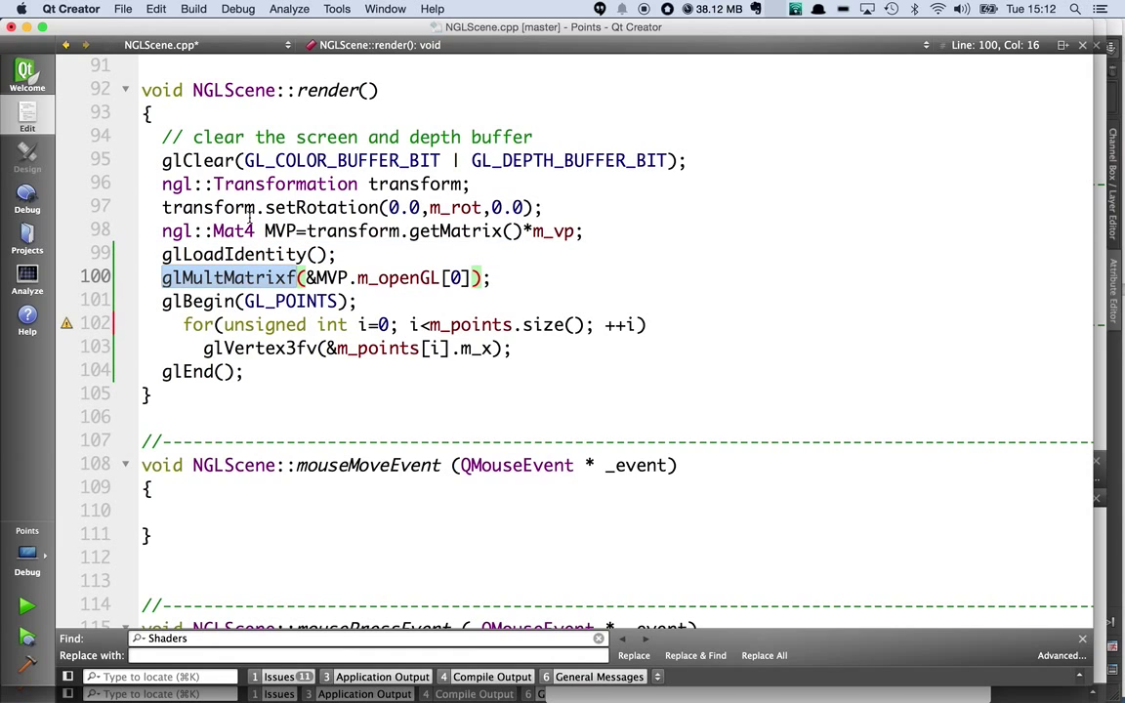
Highlight the glMultMatrixf call and the GL_POINTS drawing argument.
{"action": "double_click", "coordinate": [282, 231]}
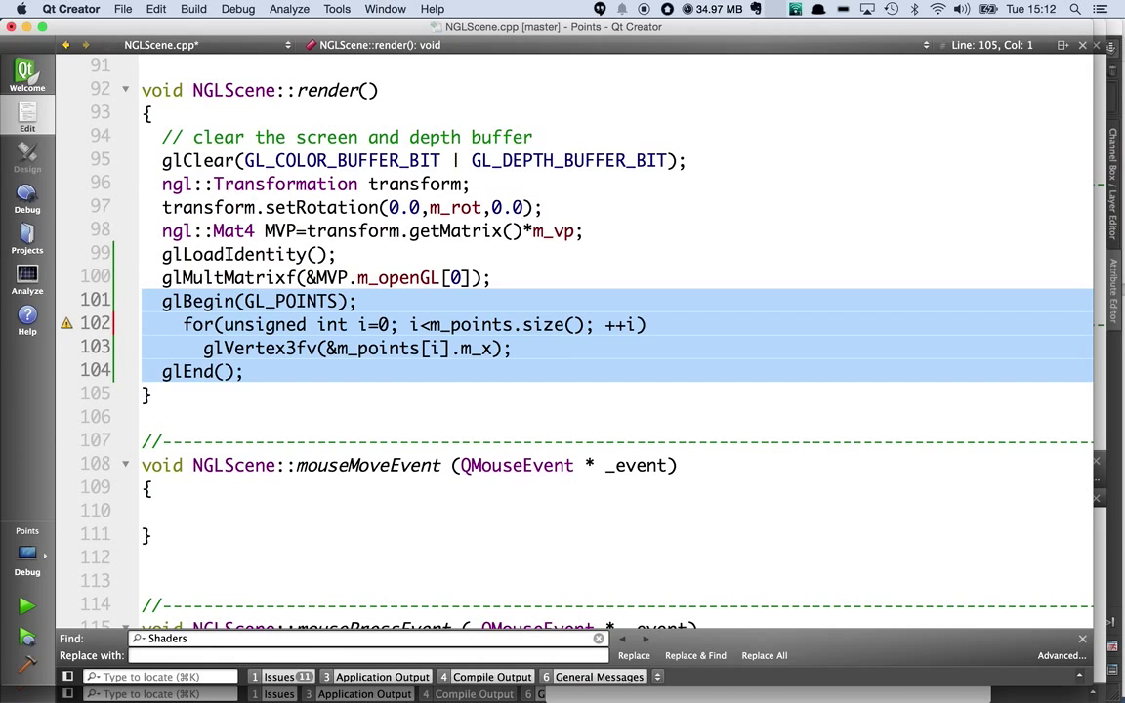
{"action": "left_click", "coordinate": [260, 300]}
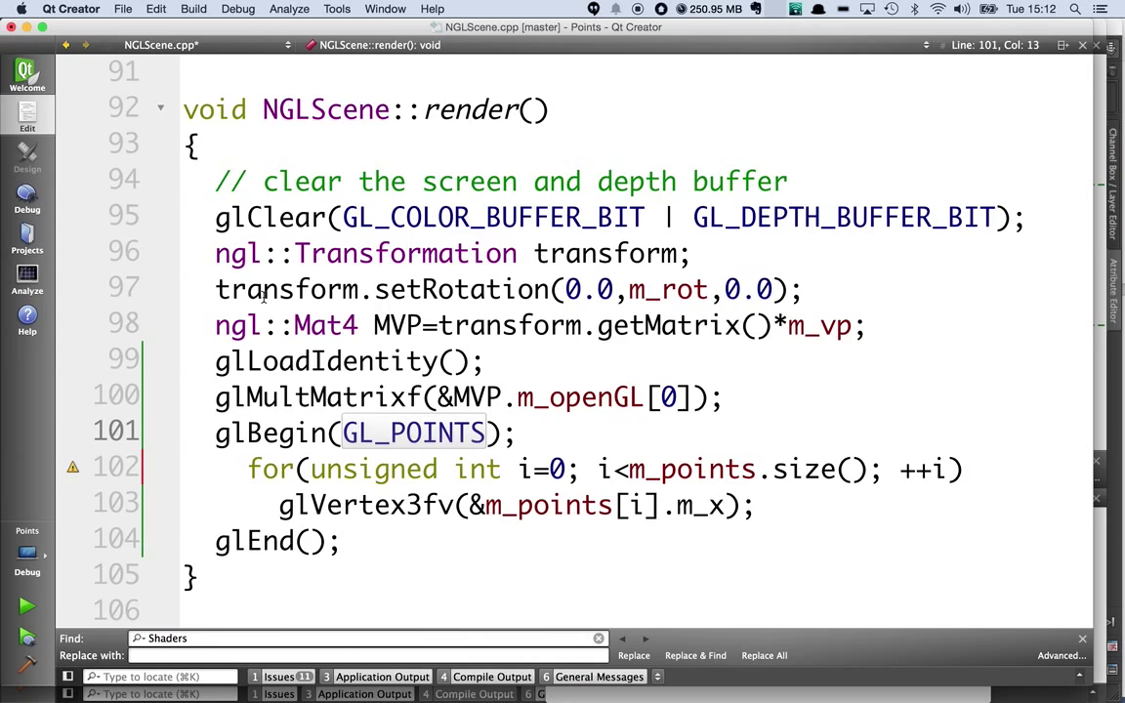
{"action": "scroll", "scroll_direction": "down", "scroll_amount": 3}
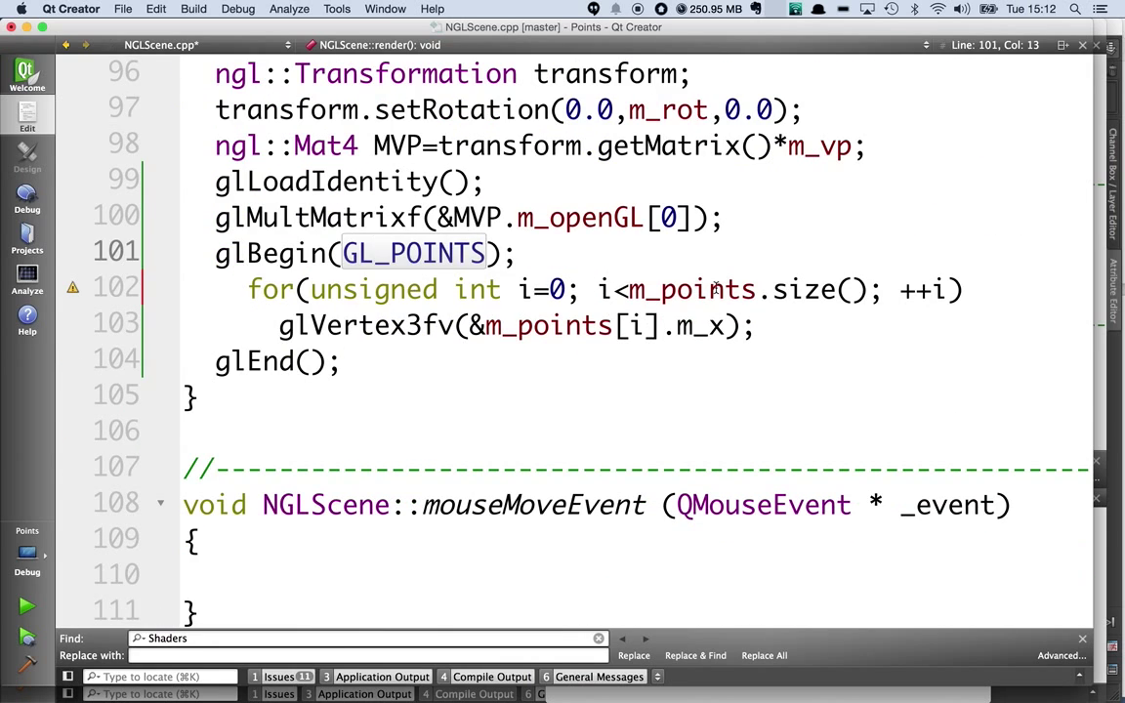
{"action": "double_click", "coordinate": [690, 289]}
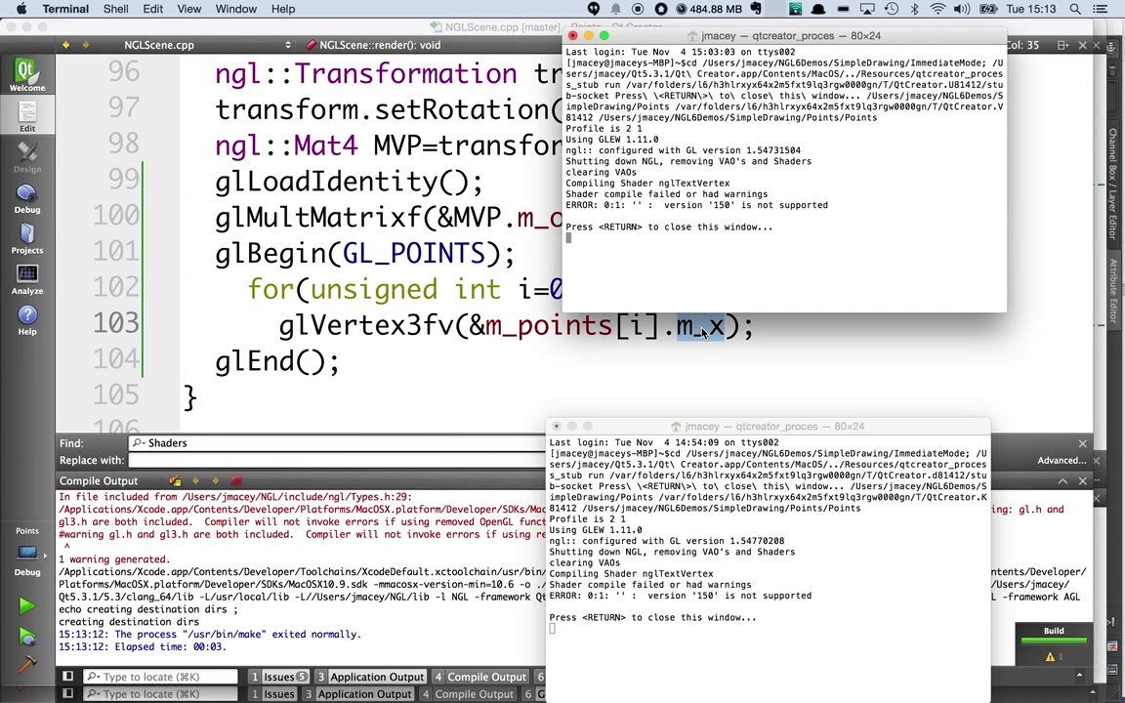
Close the finished run's terminal window, returning to the code.
{"action": "key", "text": "Return"}
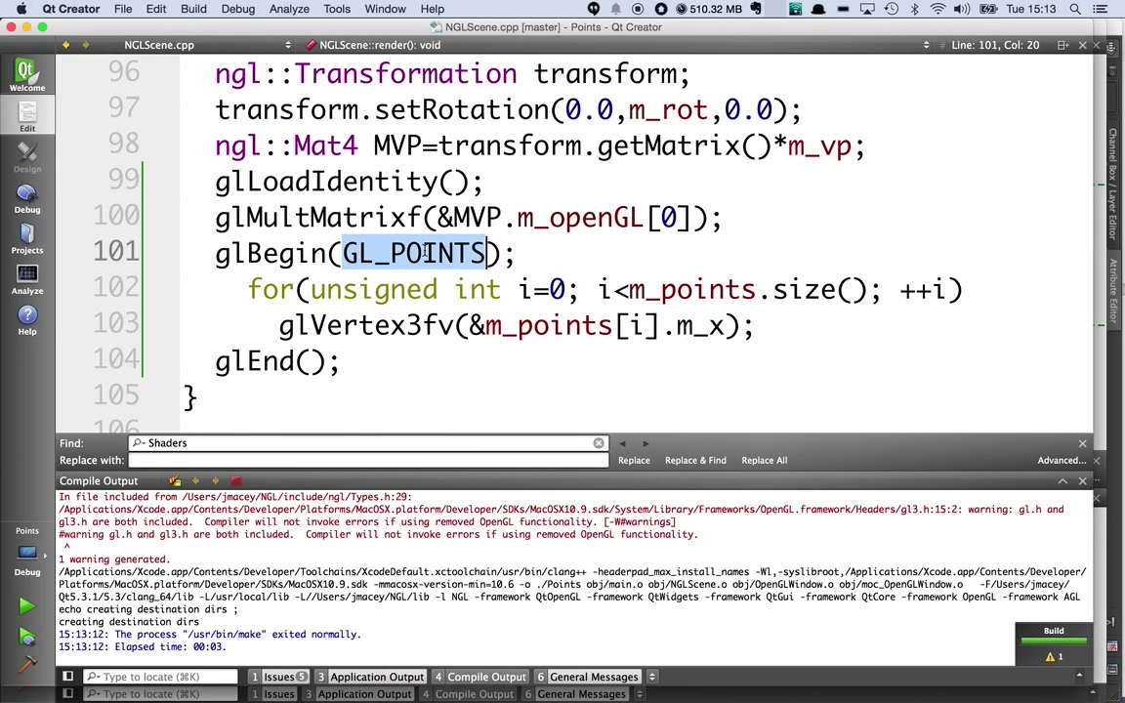
{"action": "type", "text": "GL_LINE"}
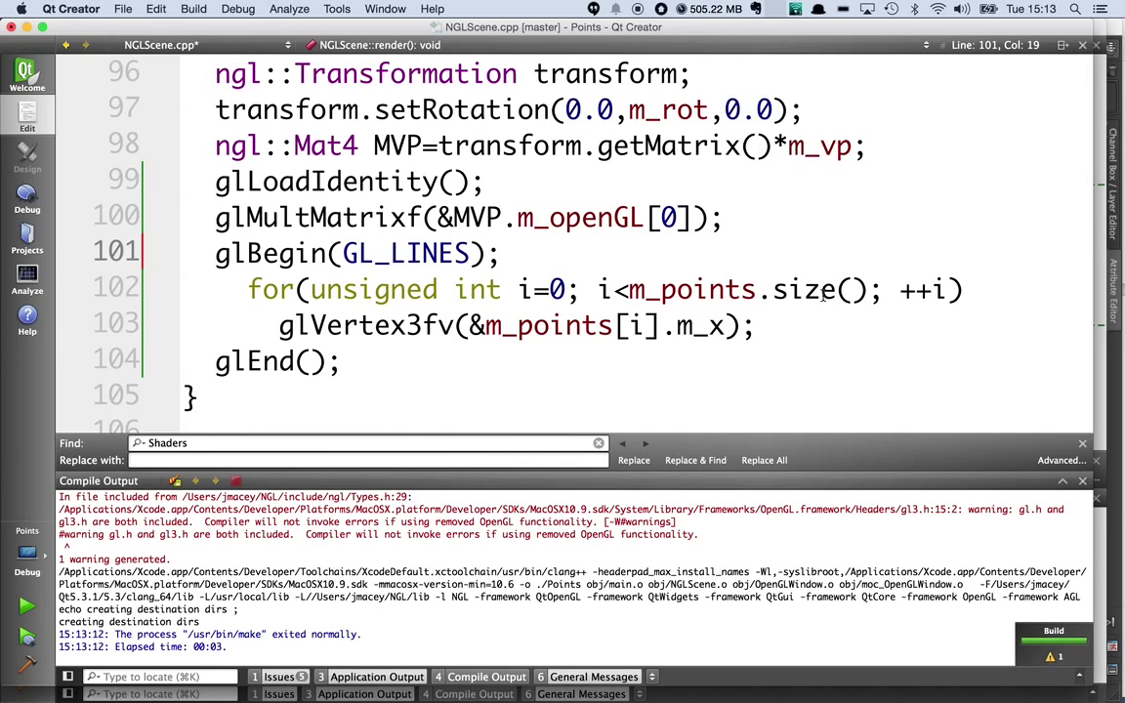
{"action": "type", "text": "/2"}
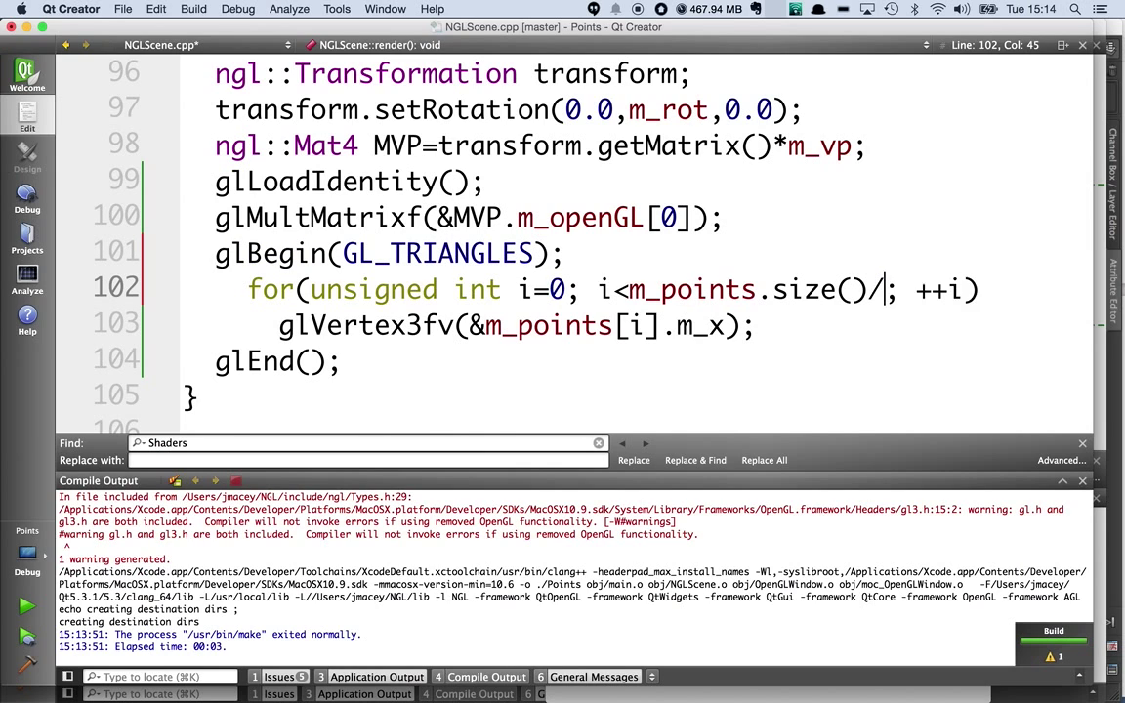
{"action": "type", "text": "3"}
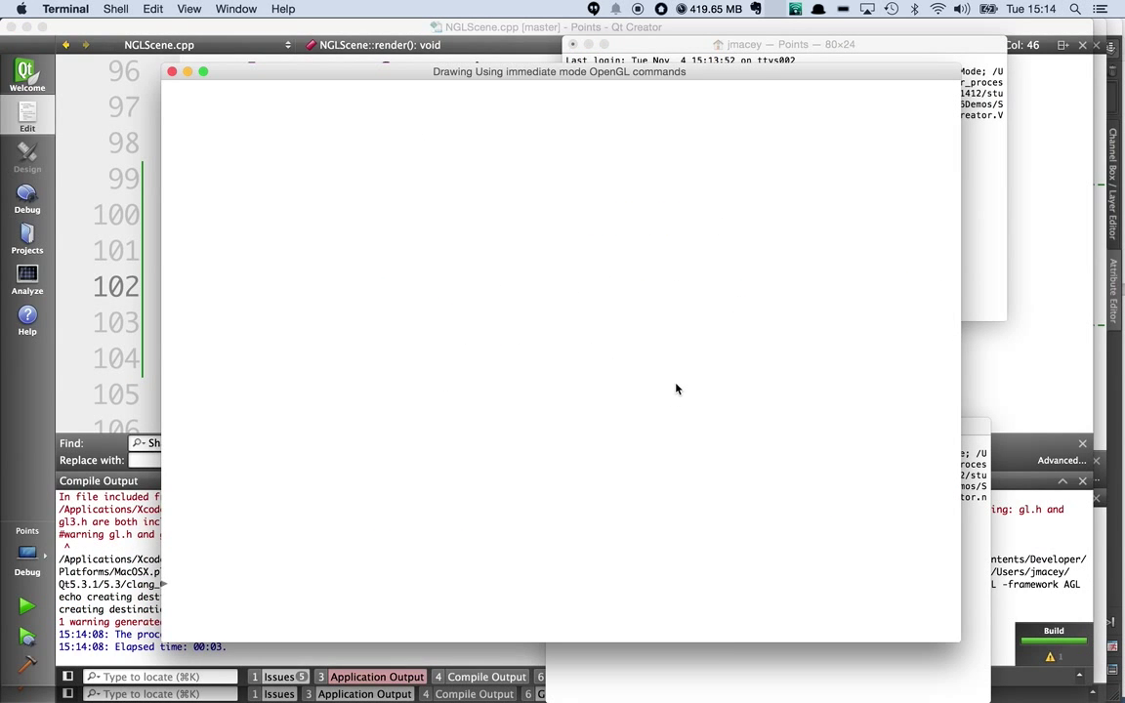
{"action": "mouse_move", "coordinate": [923, 587]}
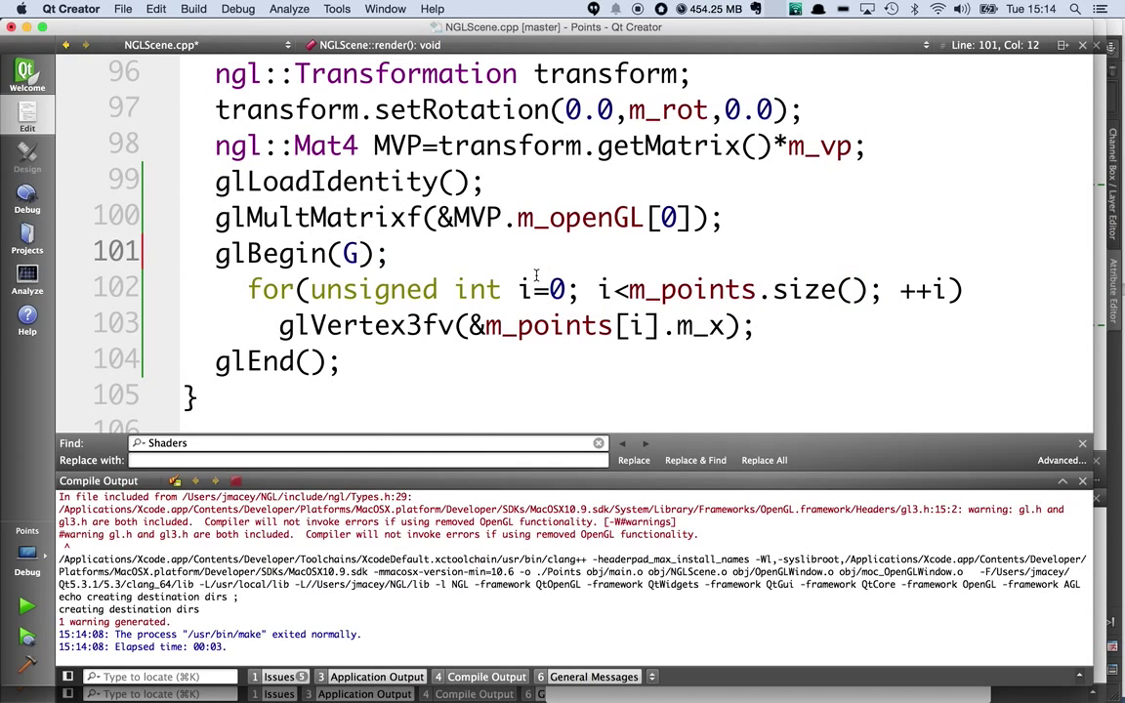
{"action": "type", "text": "L_POINTS"}
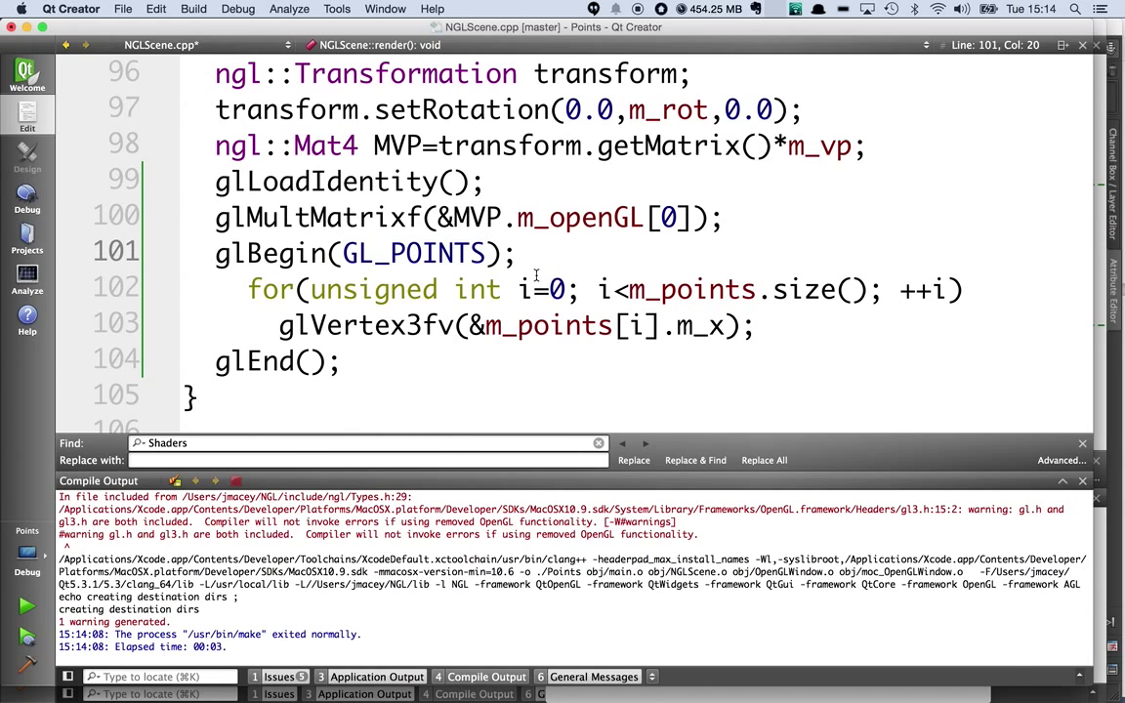